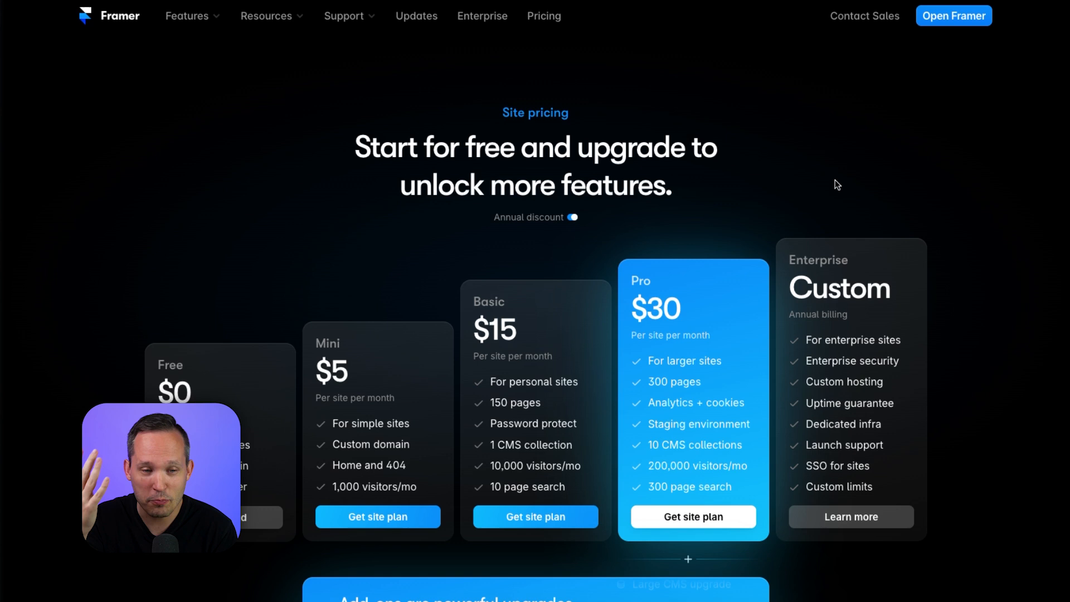
mouse_move(304, 372)
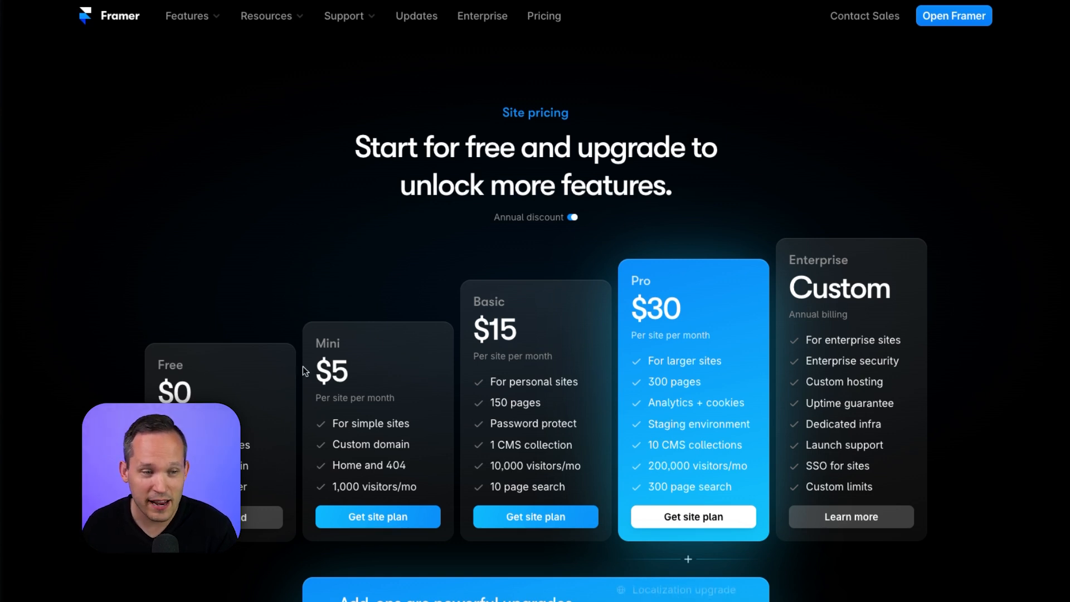
mouse_move(614, 390)
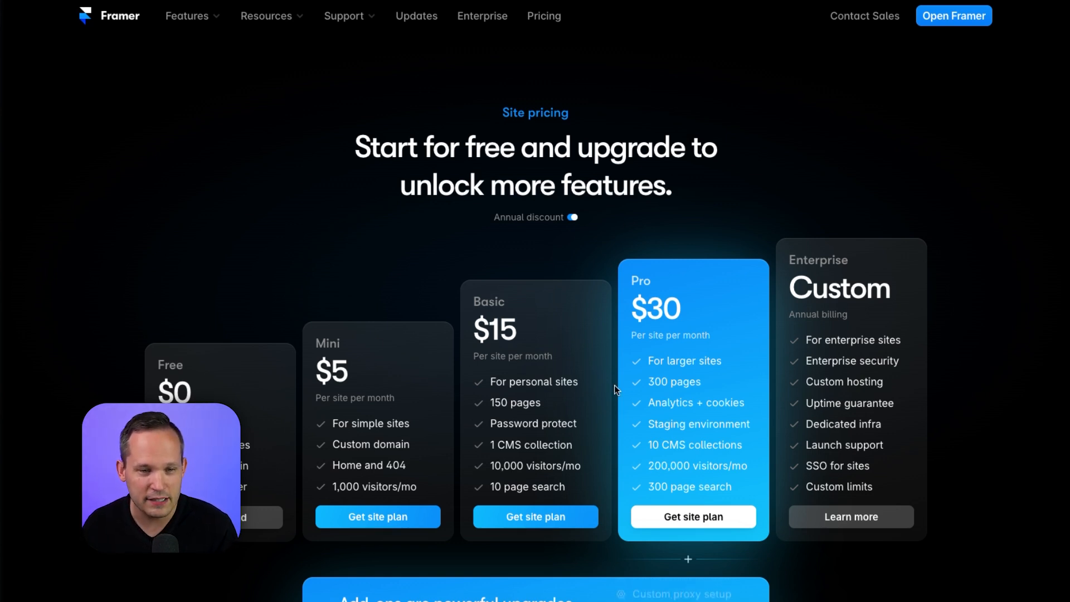
mouse_move(689, 313)
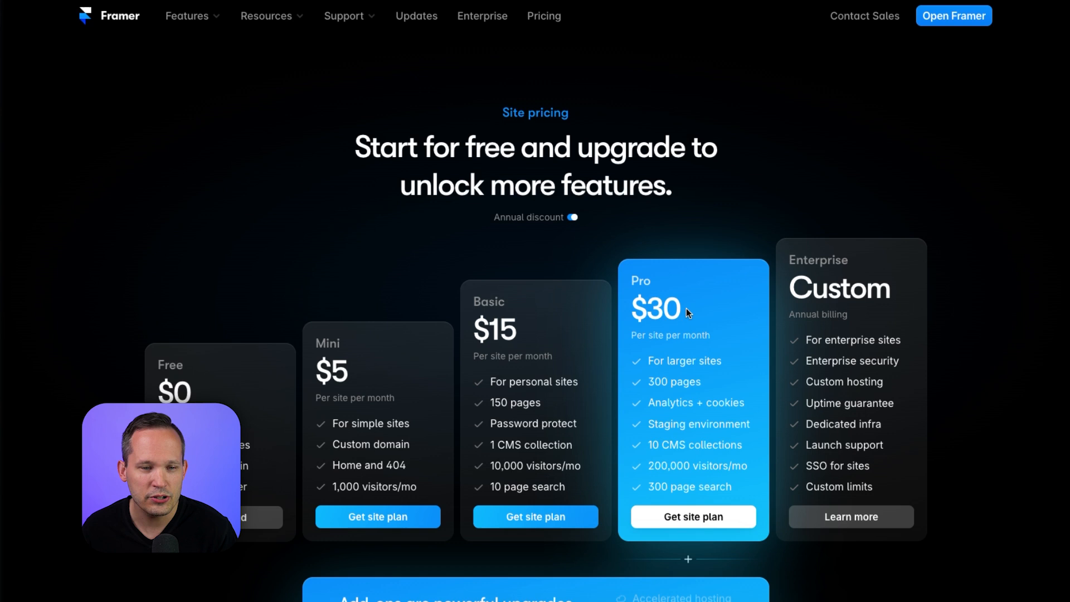
mouse_move(667, 340)
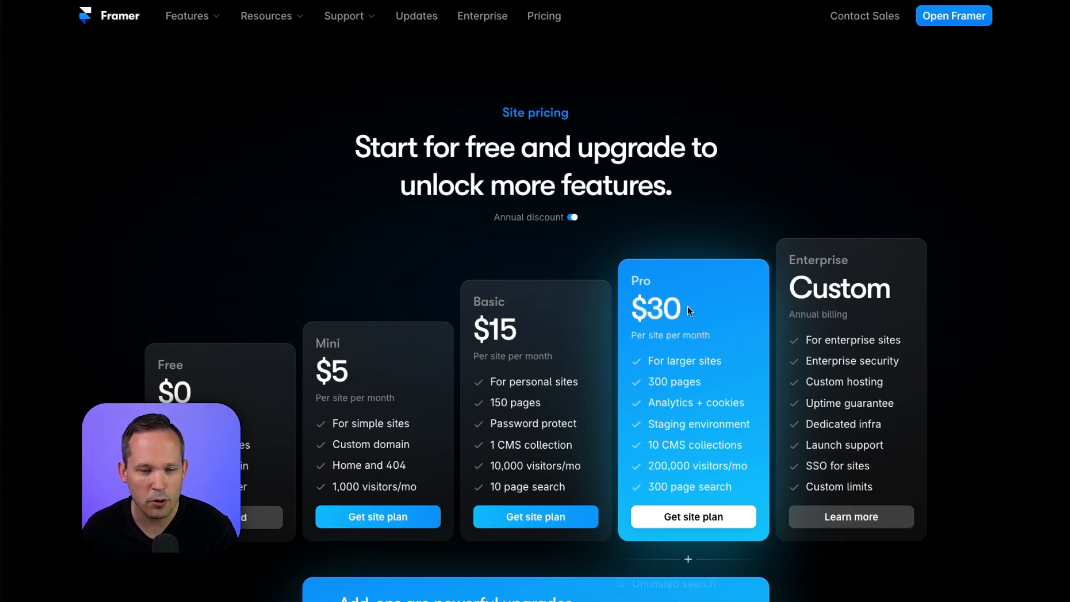
mouse_move(656, 361)
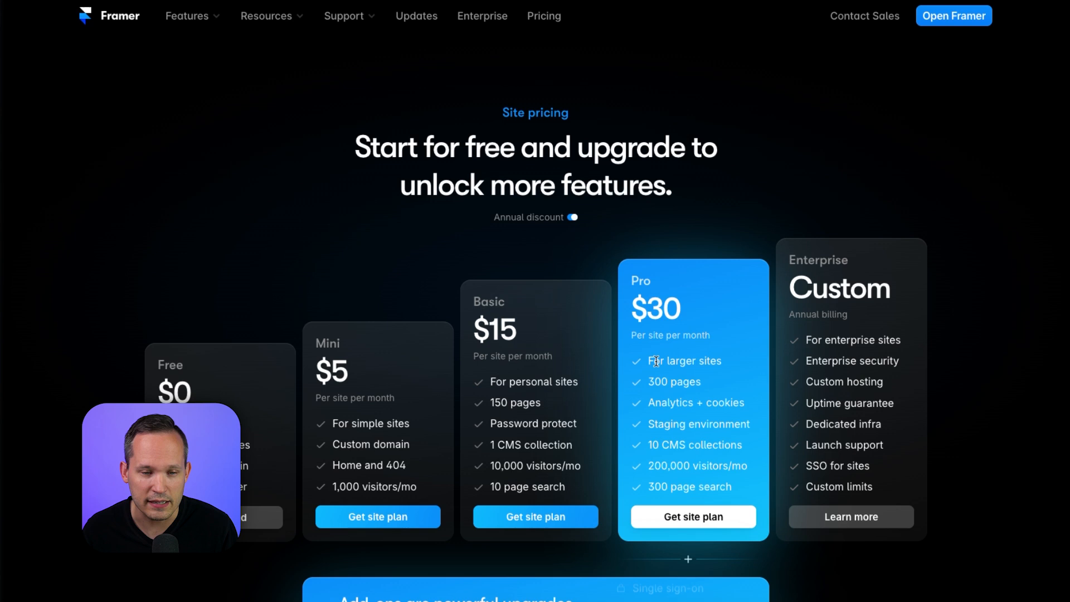
mouse_move(680, 399)
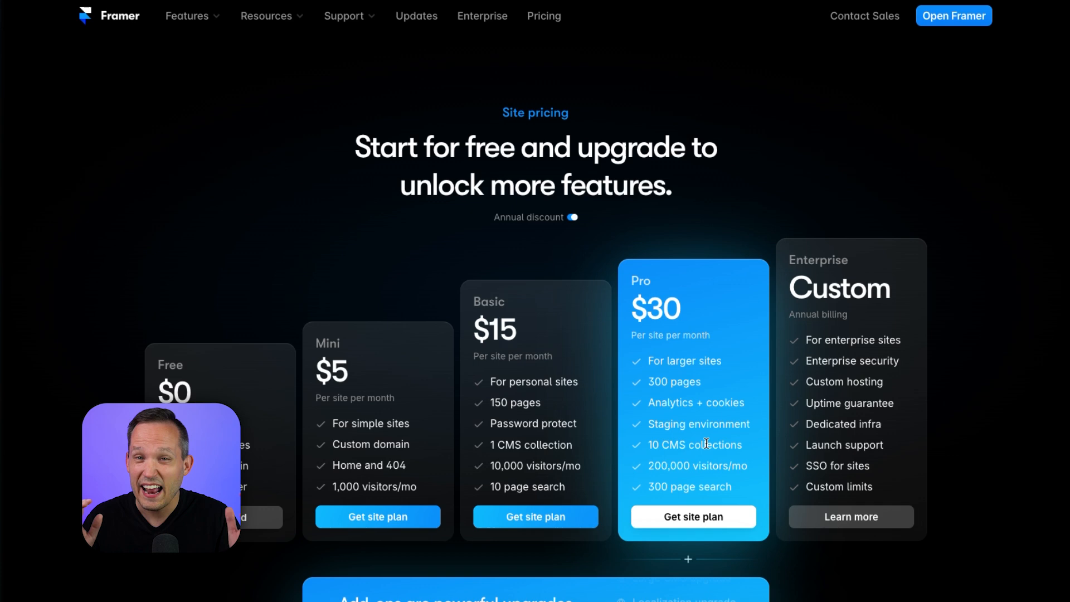
Scroll through the featured responsive website templates in the Framer templates gallery.
scroll("down", 3)
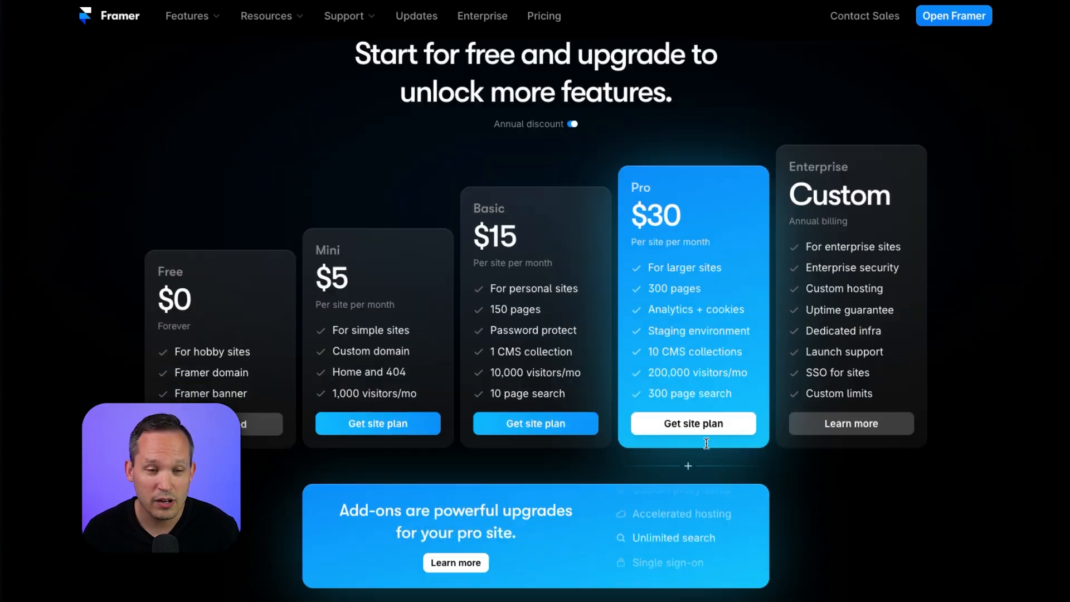
scroll("down", 3)
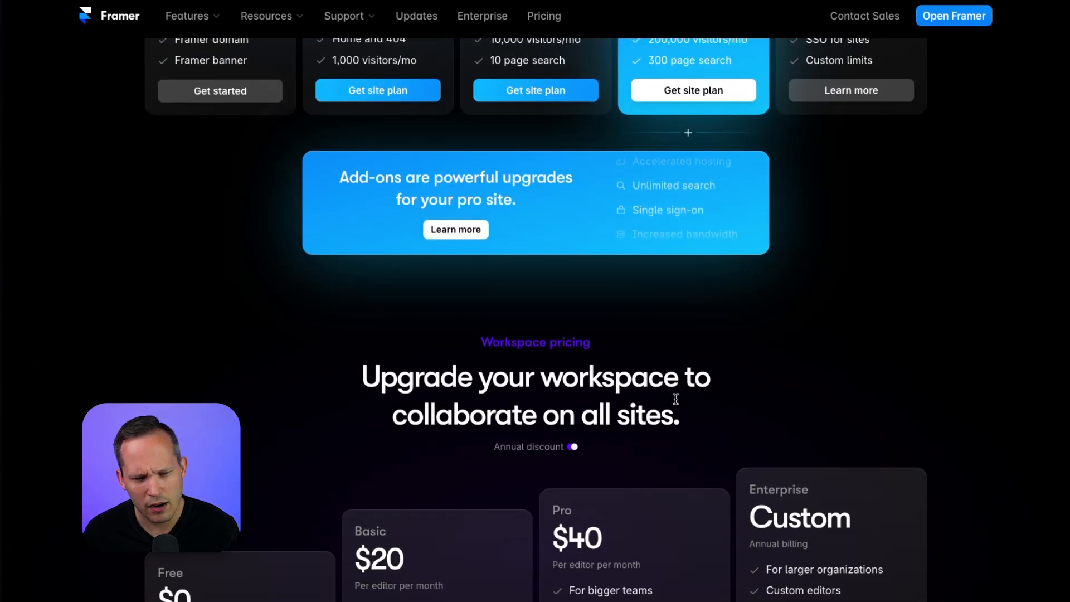
scroll("down", 3)
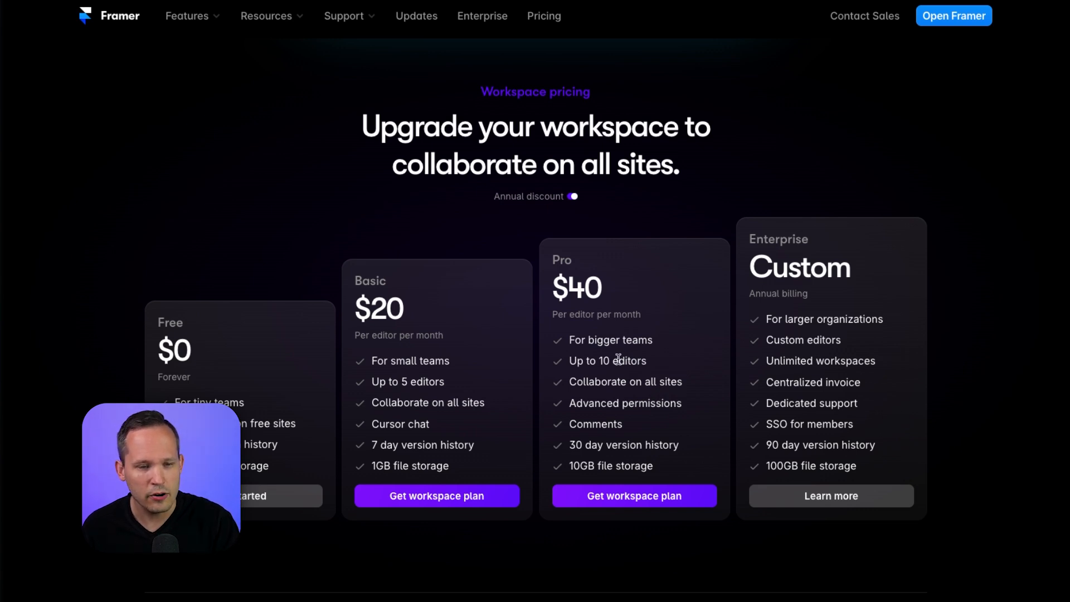
mouse_move(421, 390)
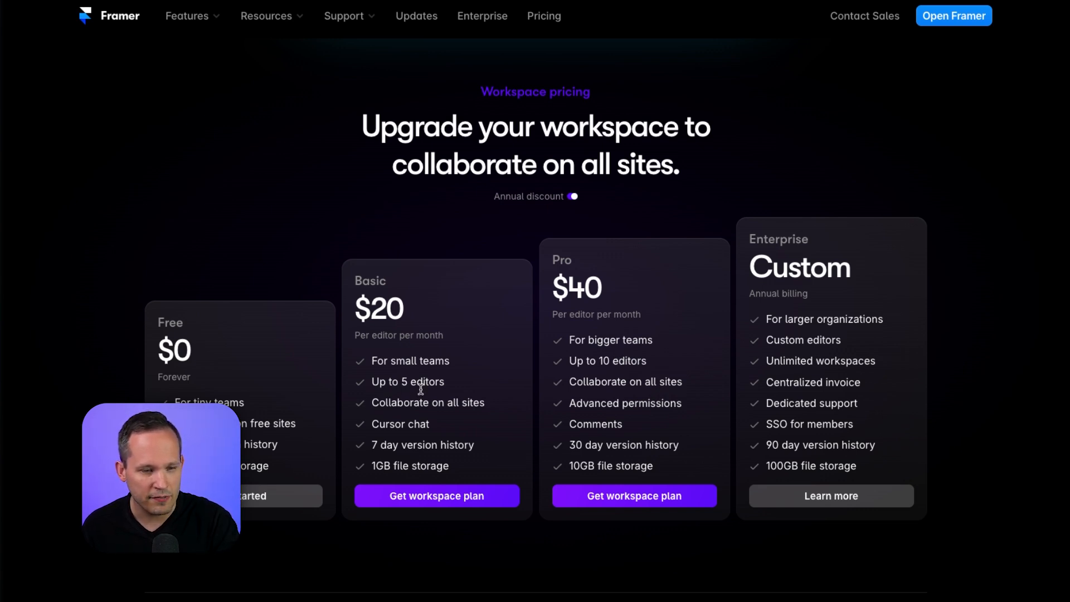
mouse_move(457, 412)
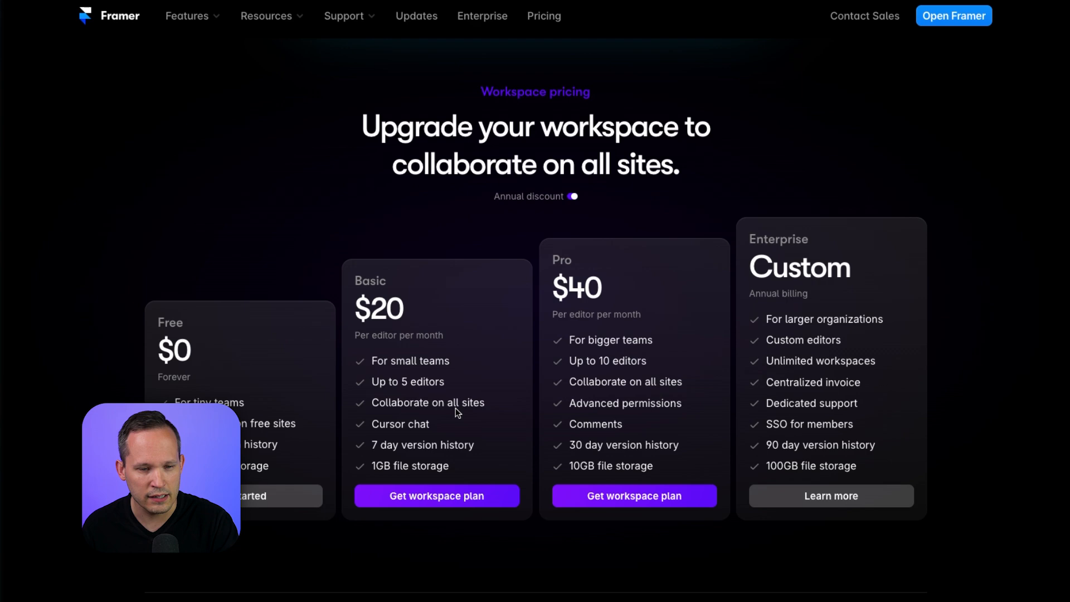
scroll("down", 3)
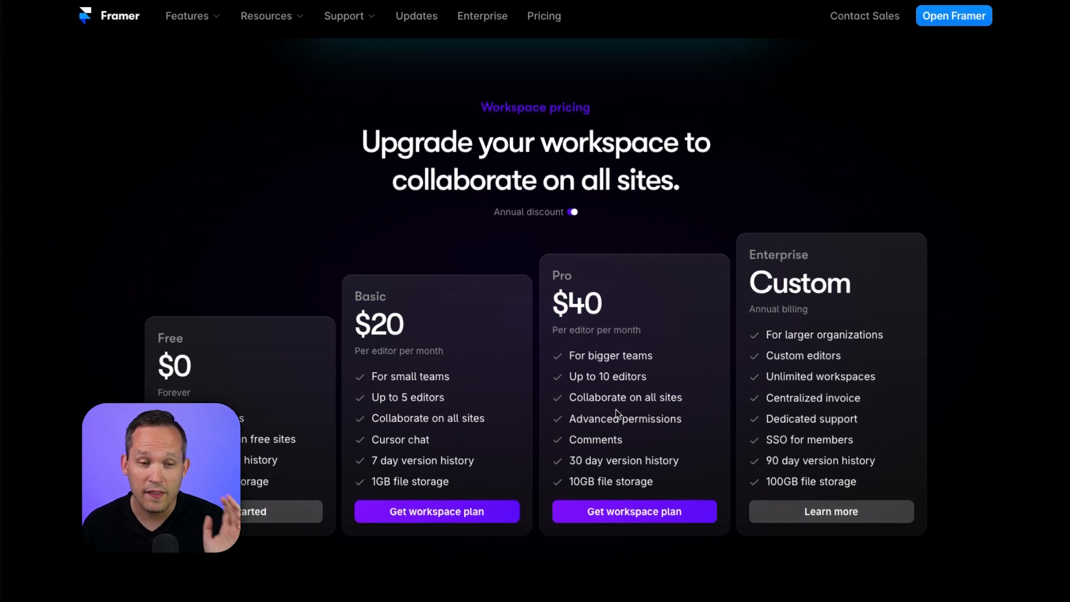
scroll("up", 3)
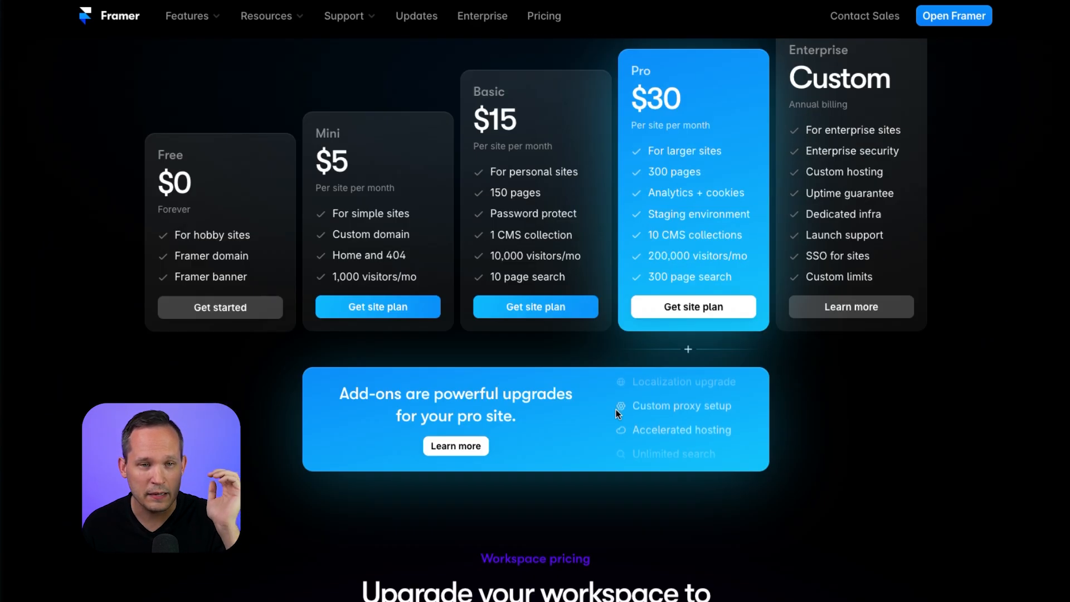
scroll("up", 3)
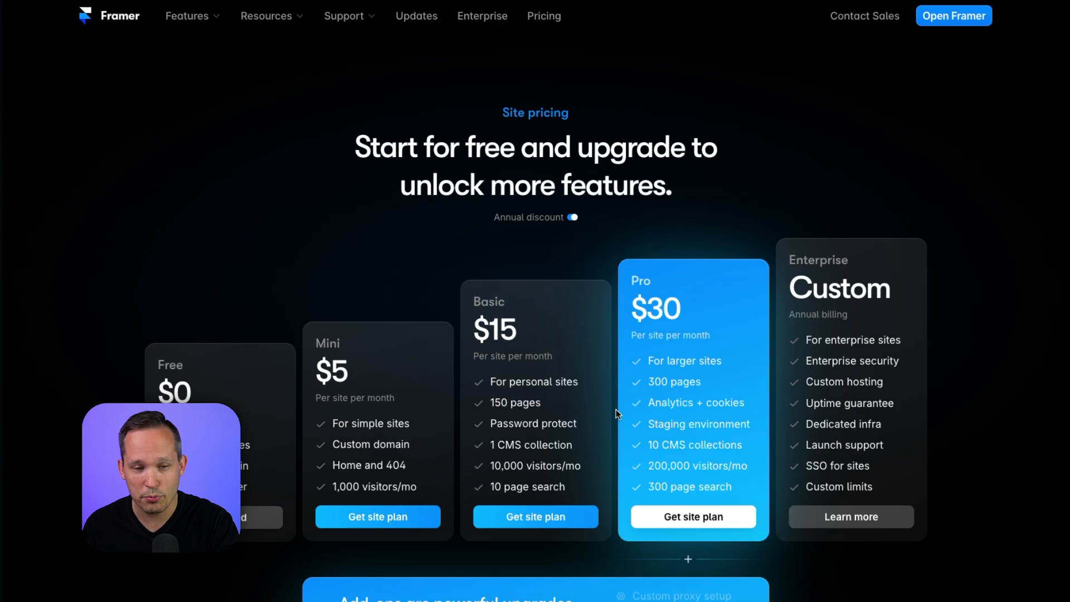
scroll("down", 3)
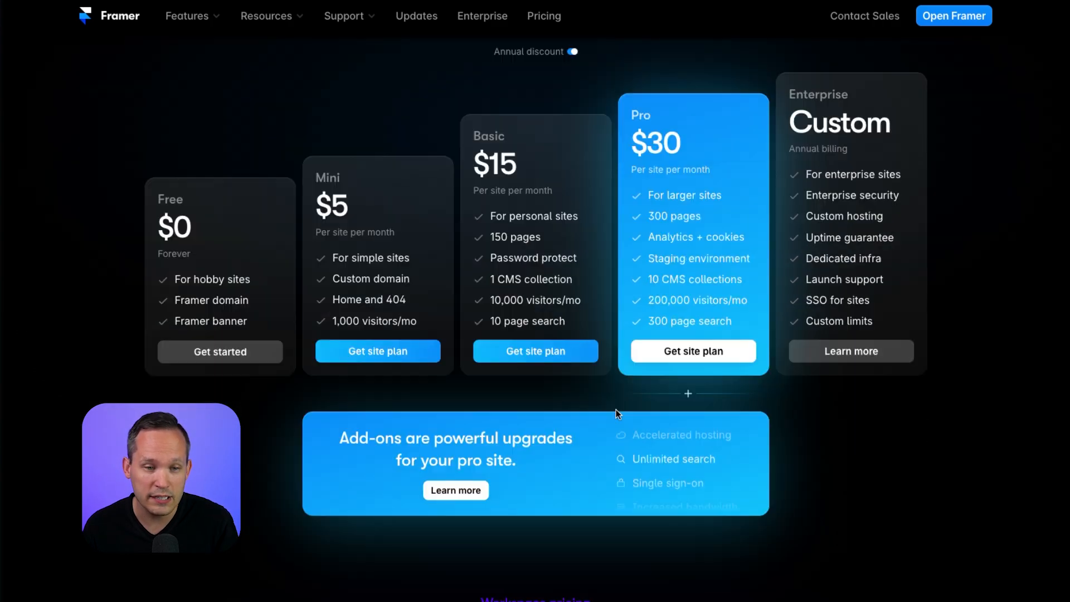
scroll("down", 3)
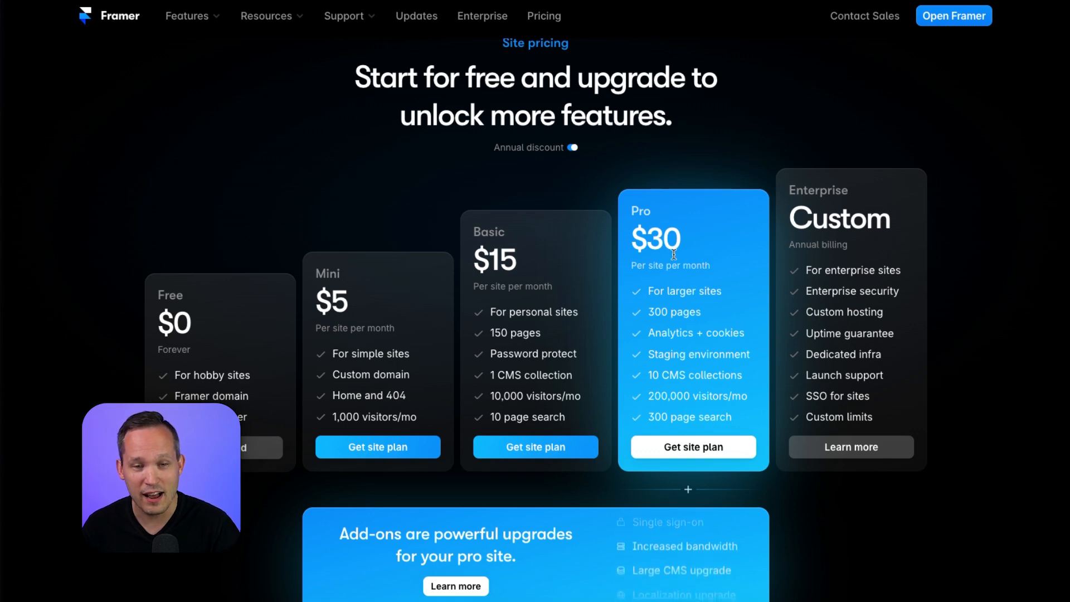
scroll("down", 3)
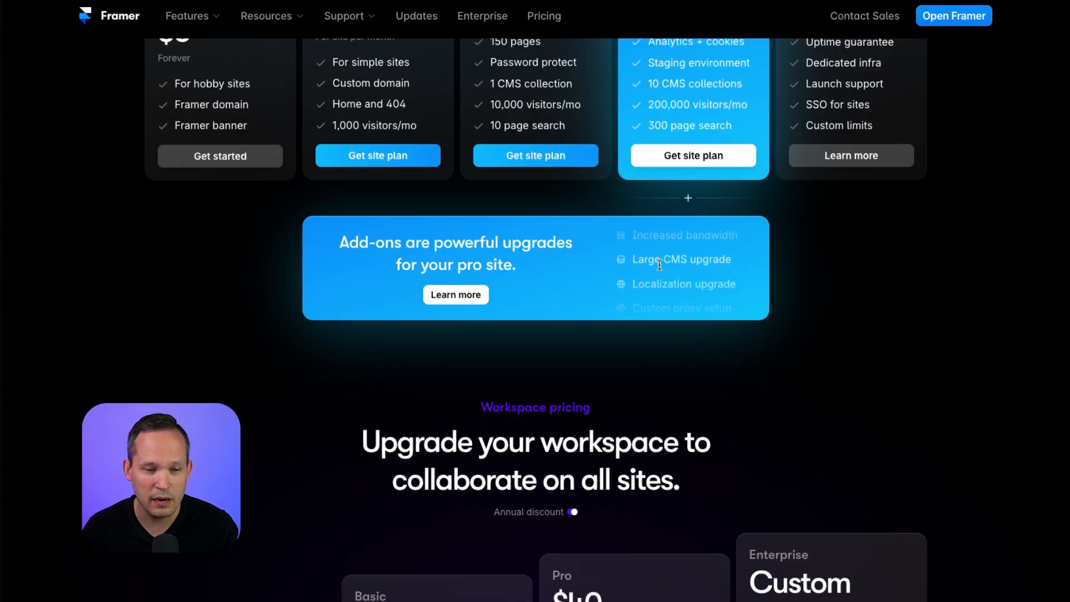
scroll("down", 3)
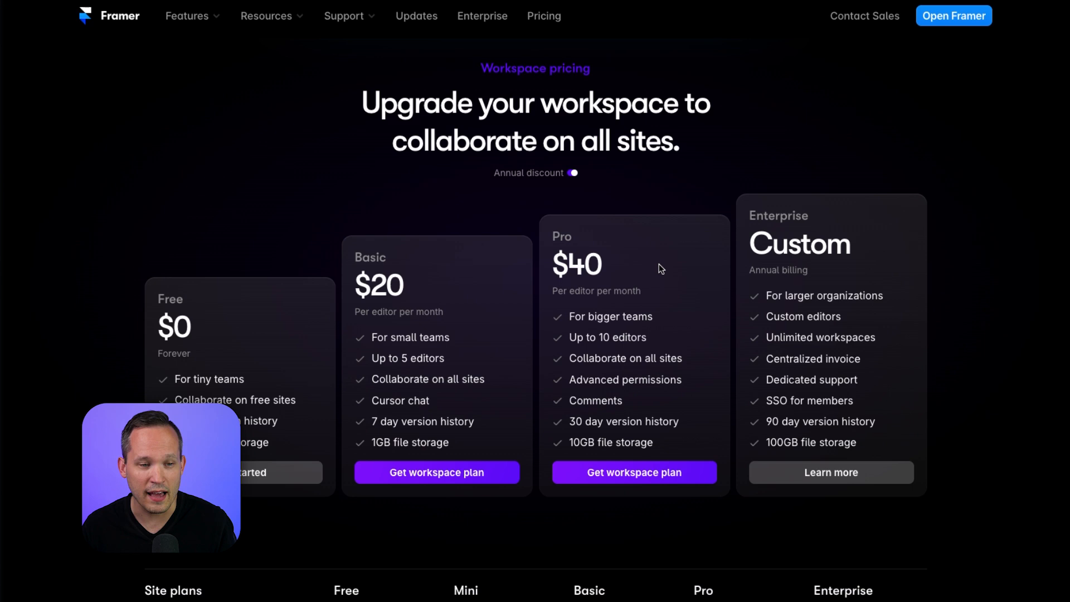
mouse_move(506, 344)
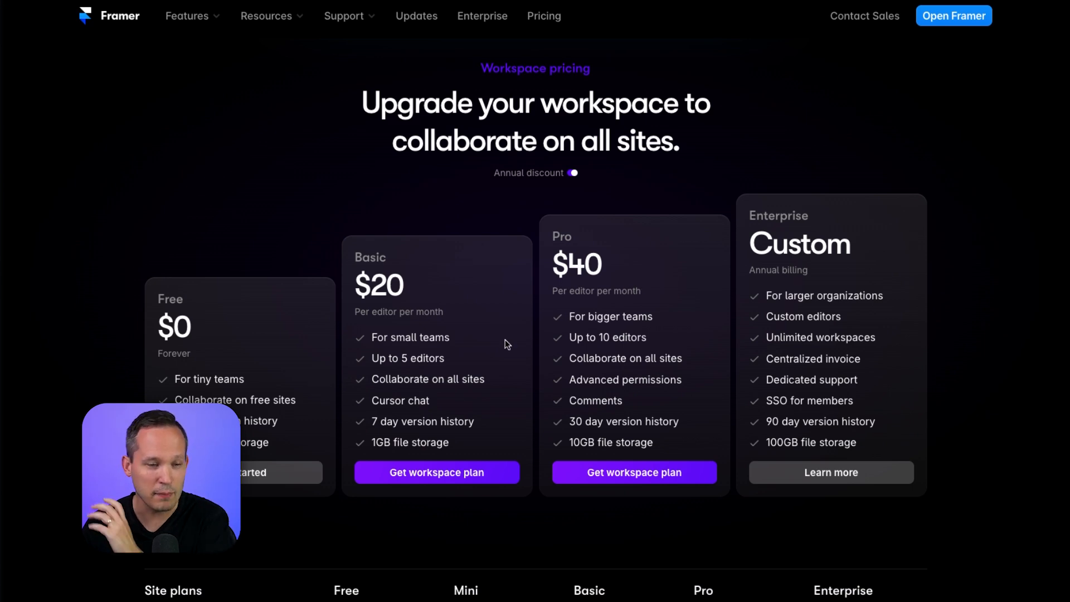
mouse_move(488, 312)
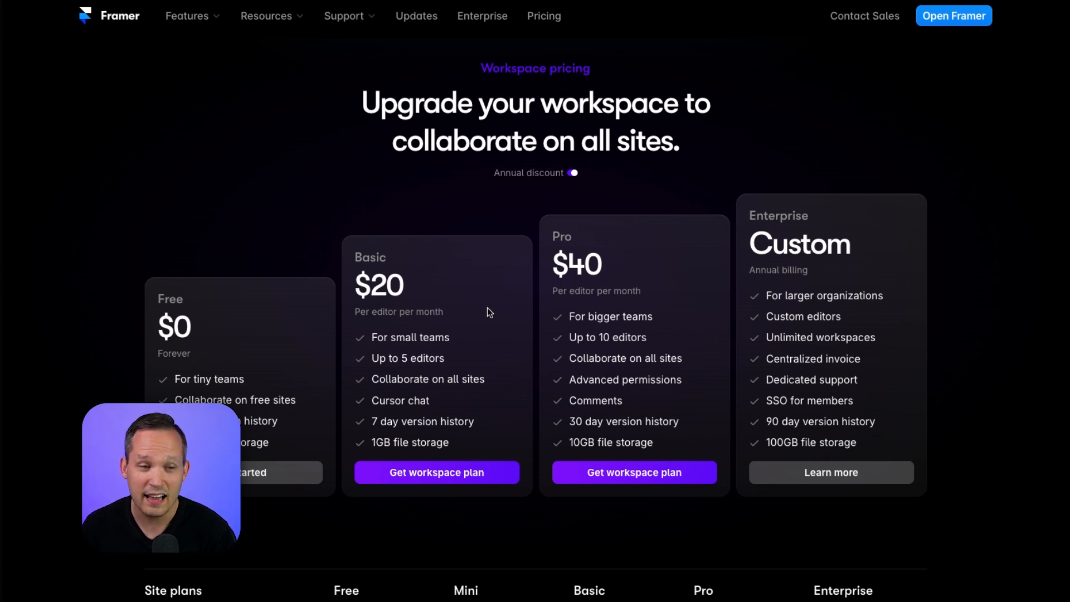
mouse_move(373, 285)
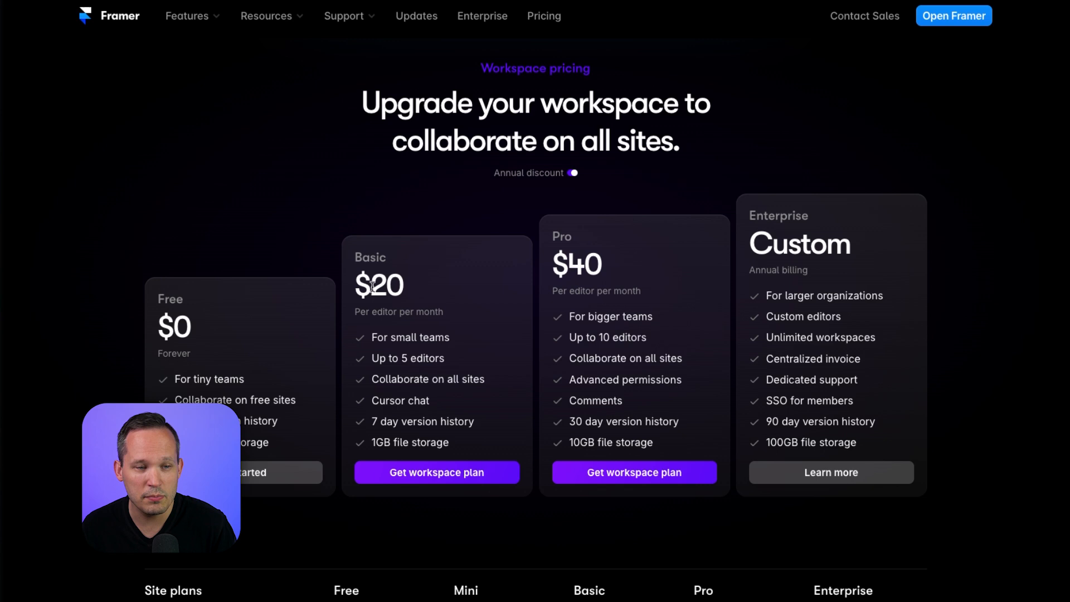
mouse_move(437, 332)
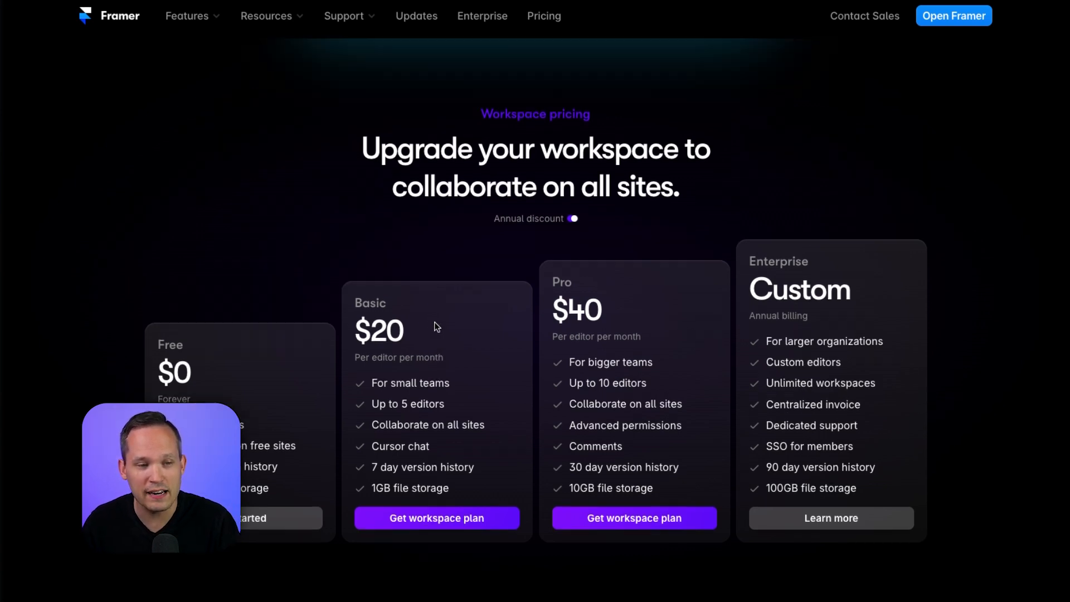
scroll("up", 3)
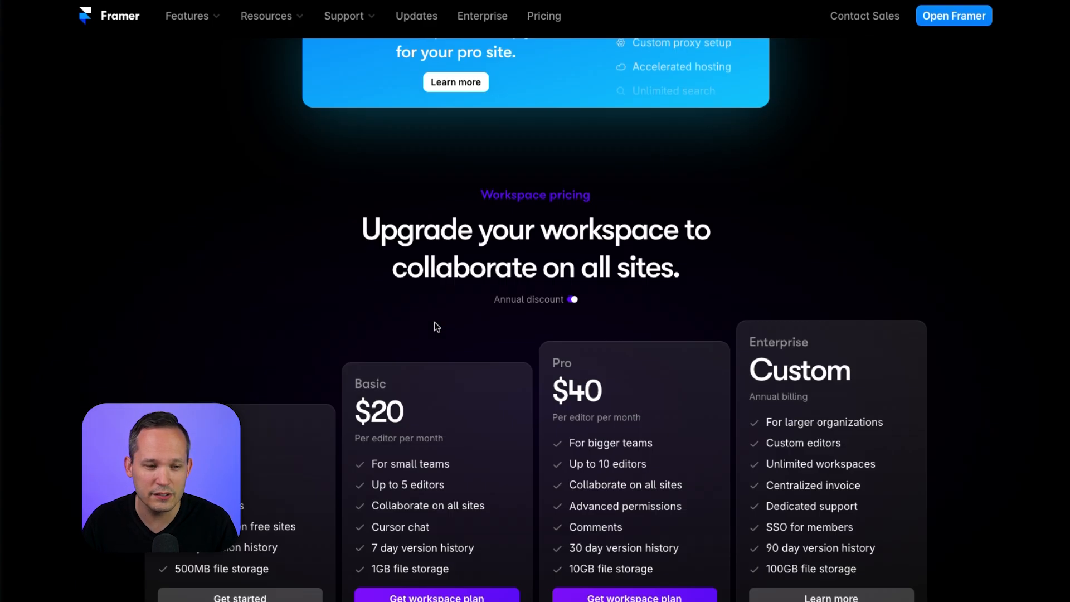
scroll("down", 3)
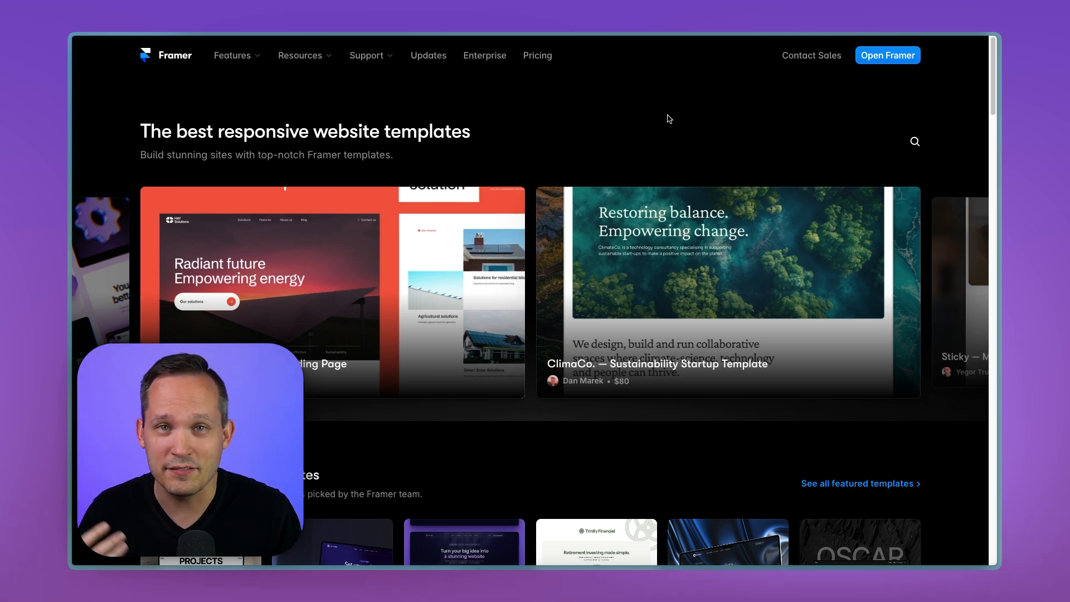
scroll("down", 3)
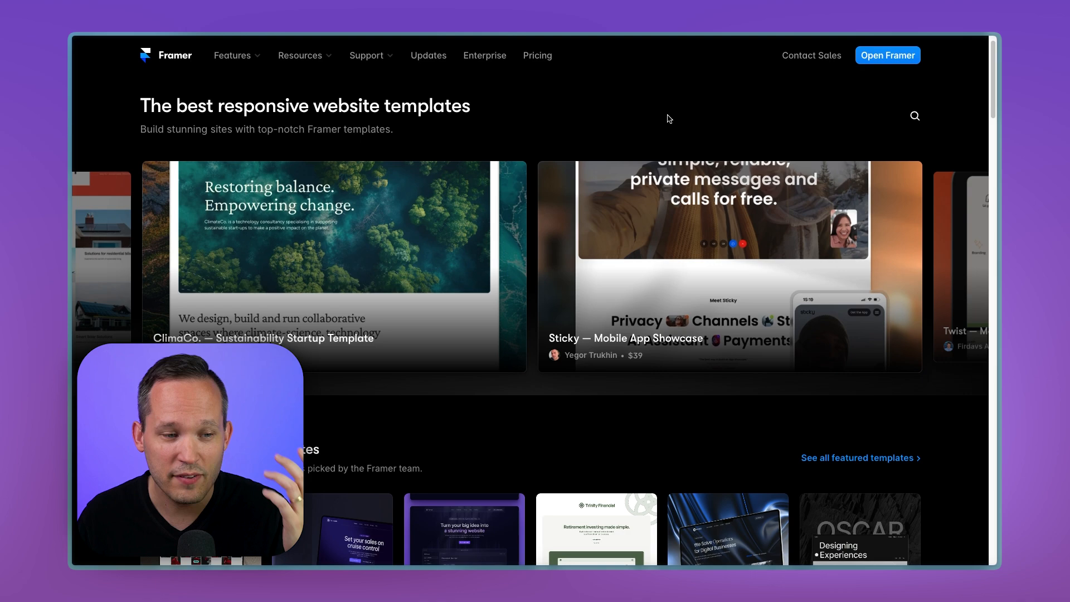
scroll("down", 3)
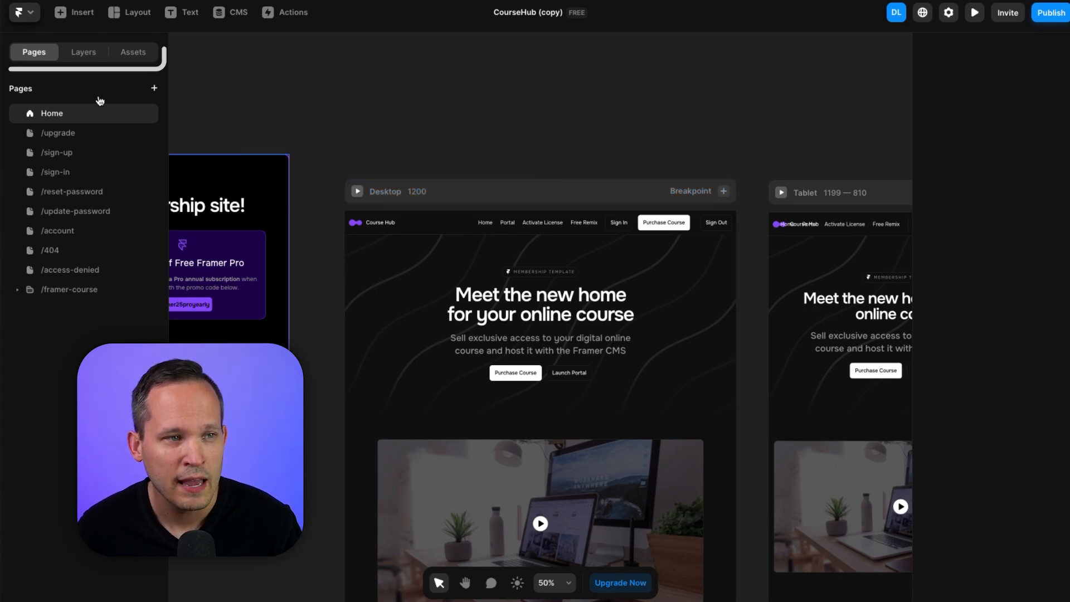
mouse_move(40, 67)
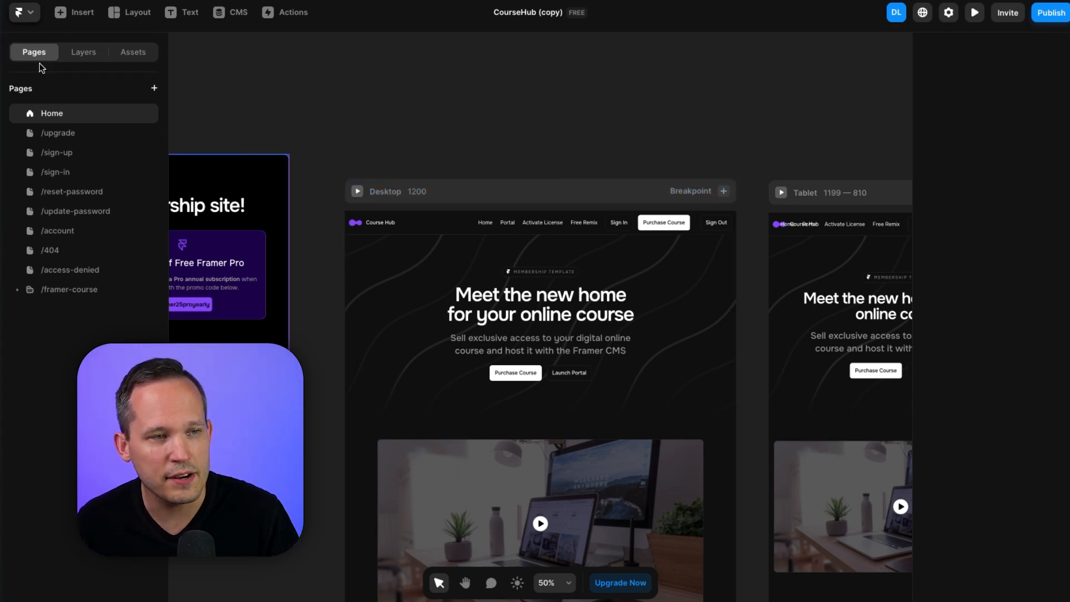
View the Home page's layer structure, then return to the CourseHub site's page list.
left_click(84, 52)
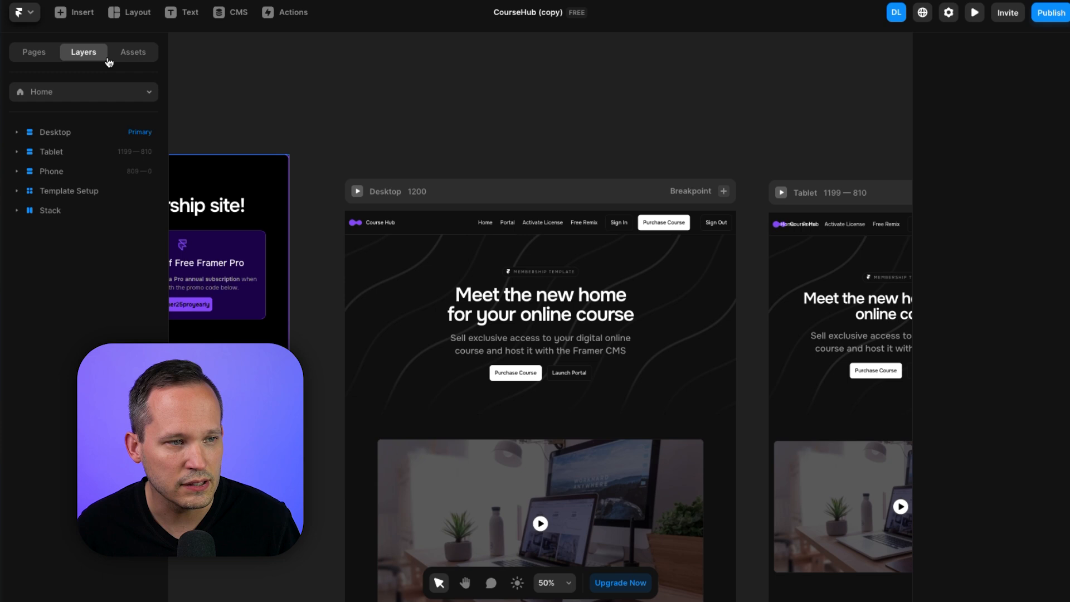
left_click(33, 52)
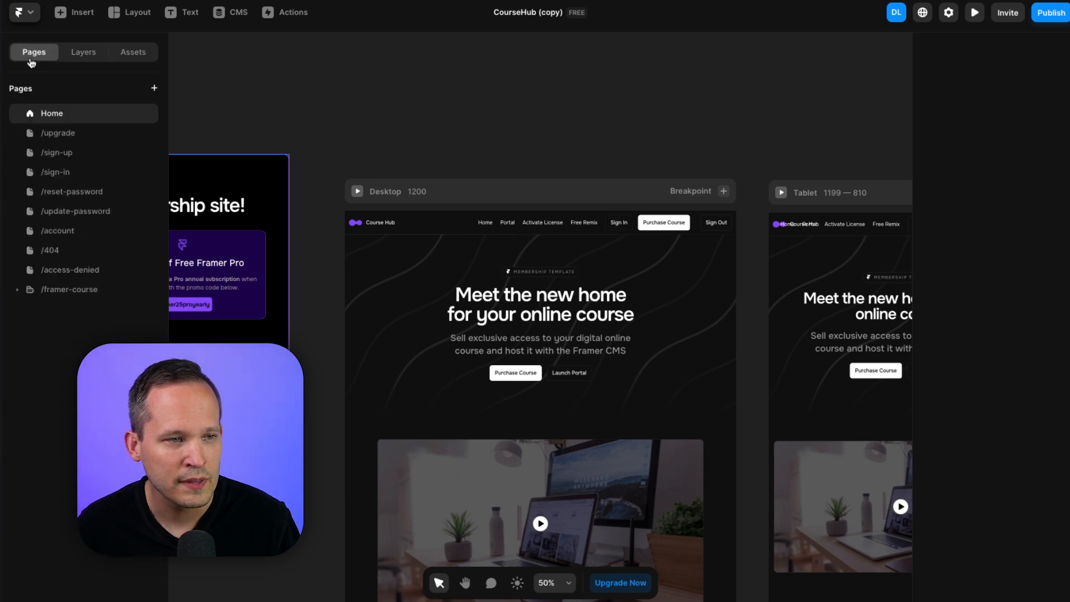
mouse_move(75, 176)
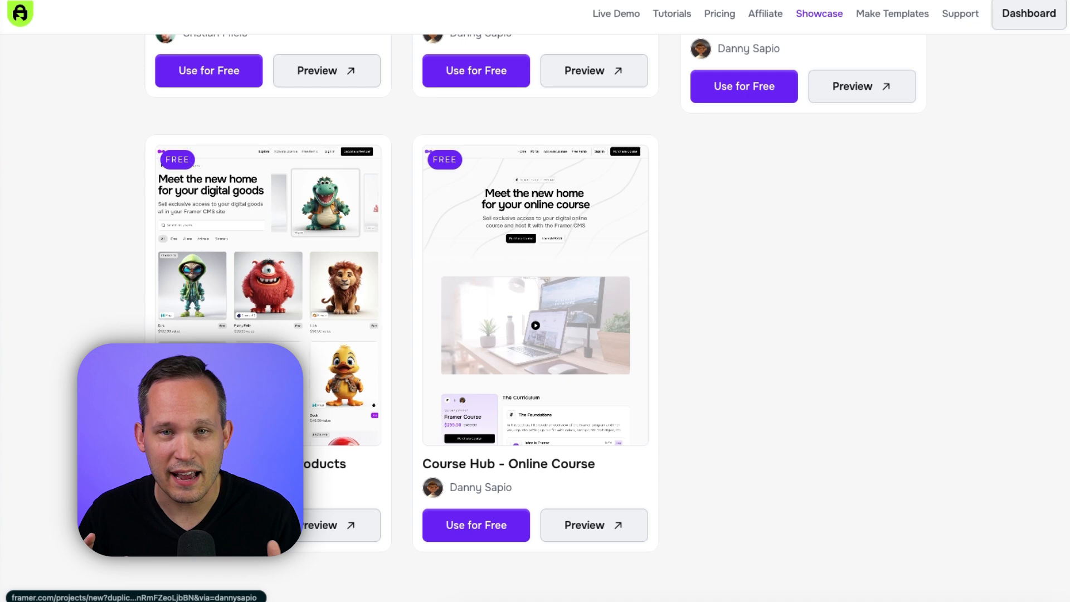
Paste the copied element onto the top bar layer in the Blog V4 copy's desktop layout.
left_click(209, 70)
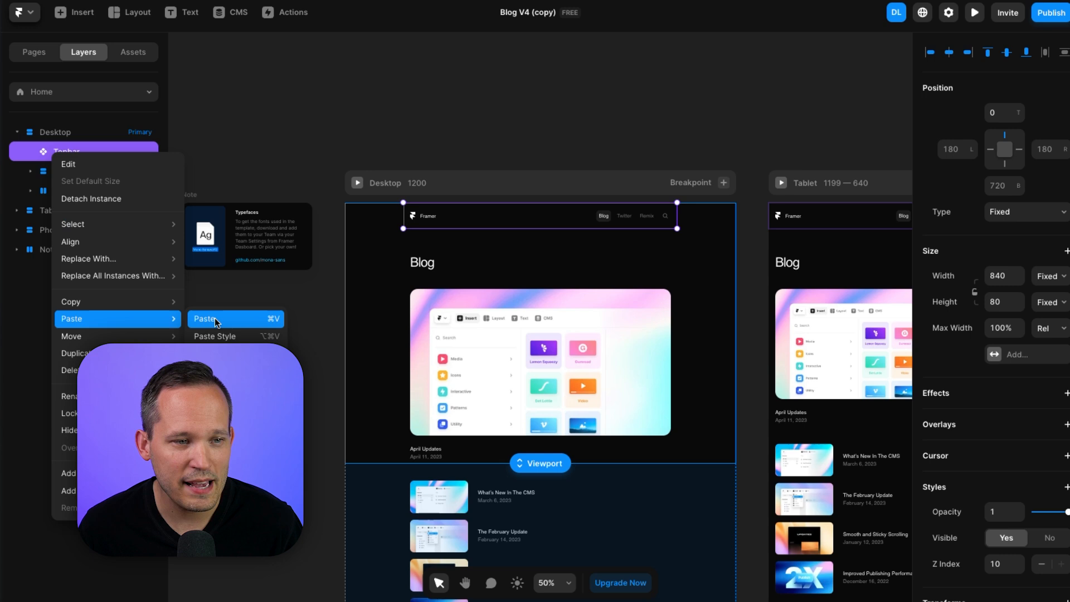
left_click(205, 319)
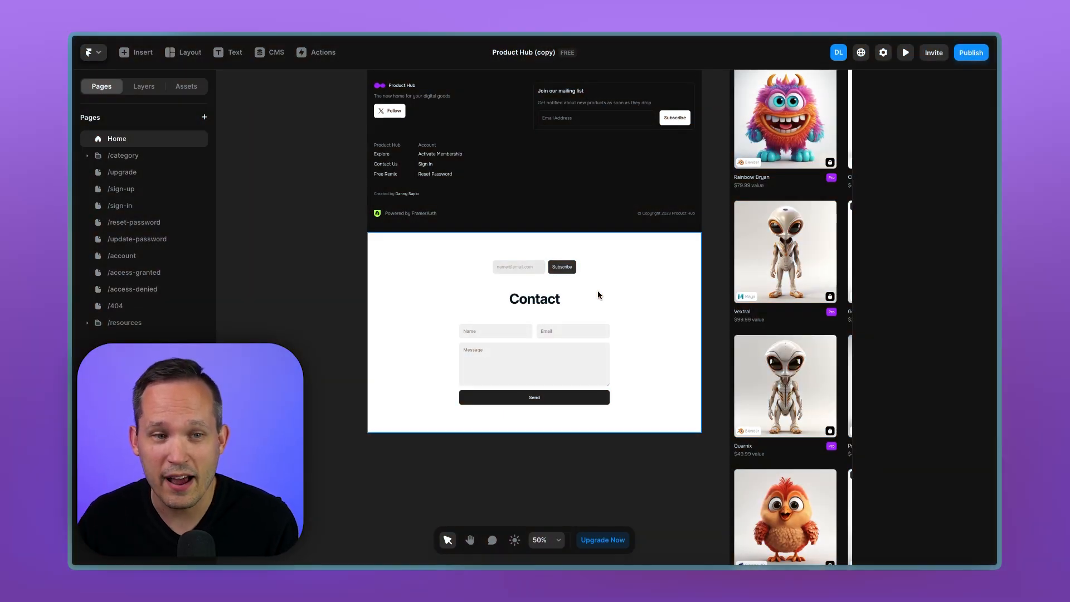
Review the email signup's service options and the contact form's FormSpark settings in Product Hub.
left_click(517, 266)
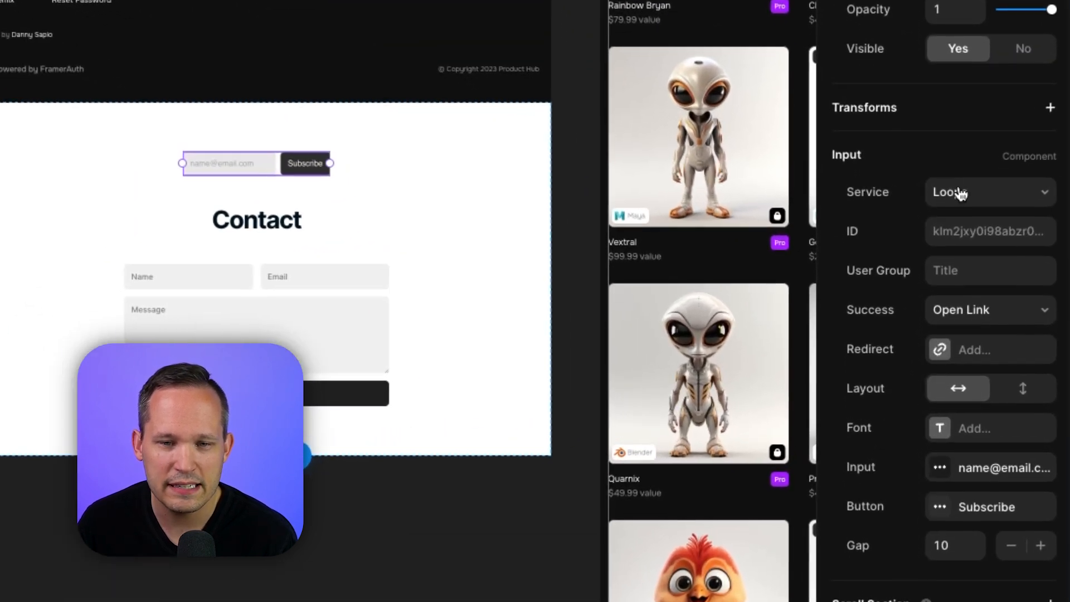
left_click(989, 191)
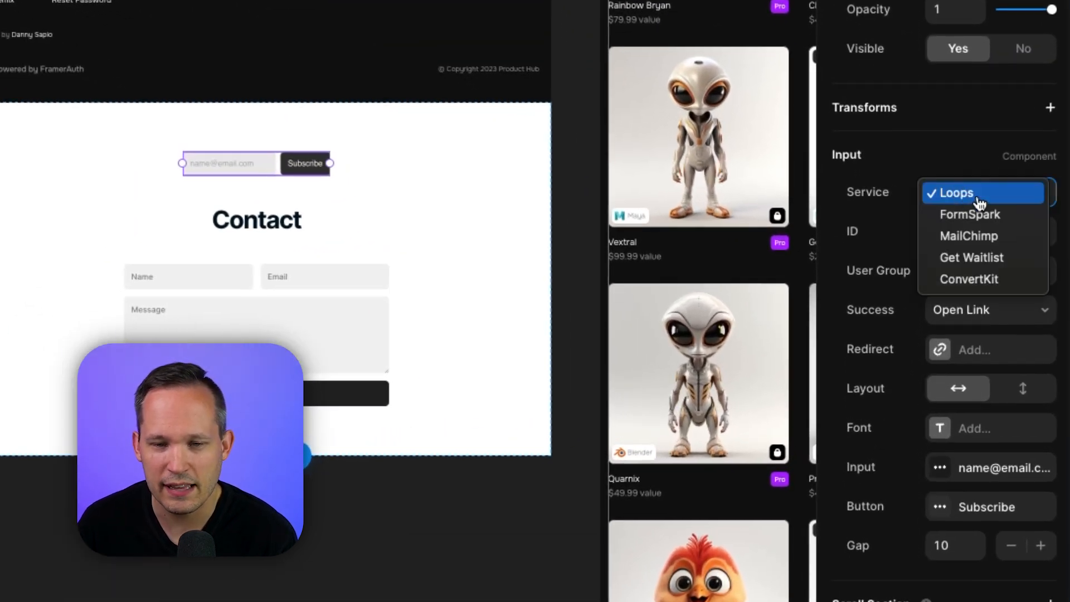
mouse_move(982, 235)
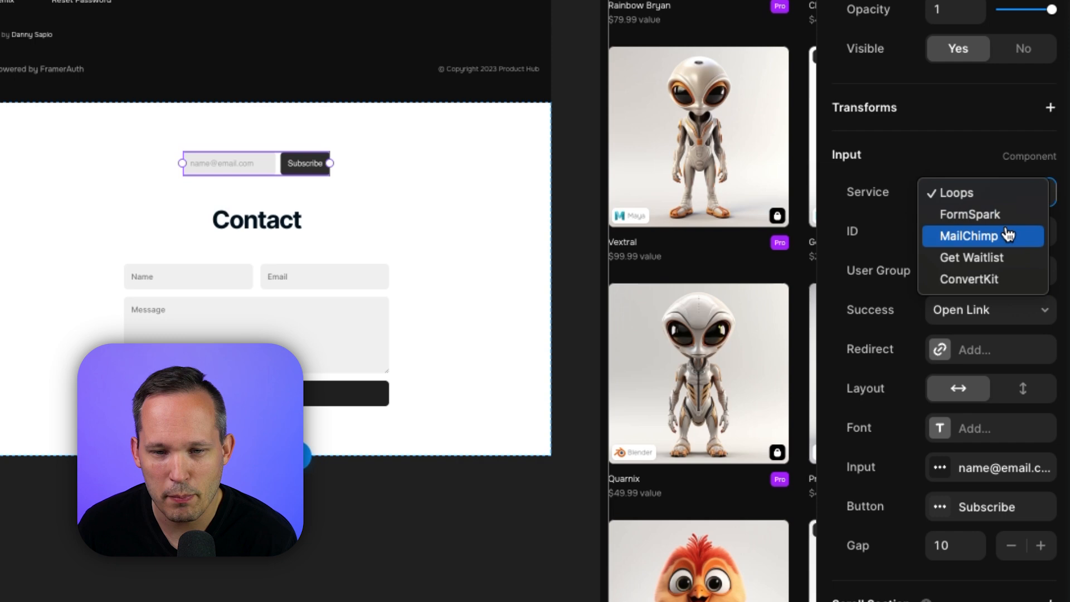
mouse_move(1013, 279)
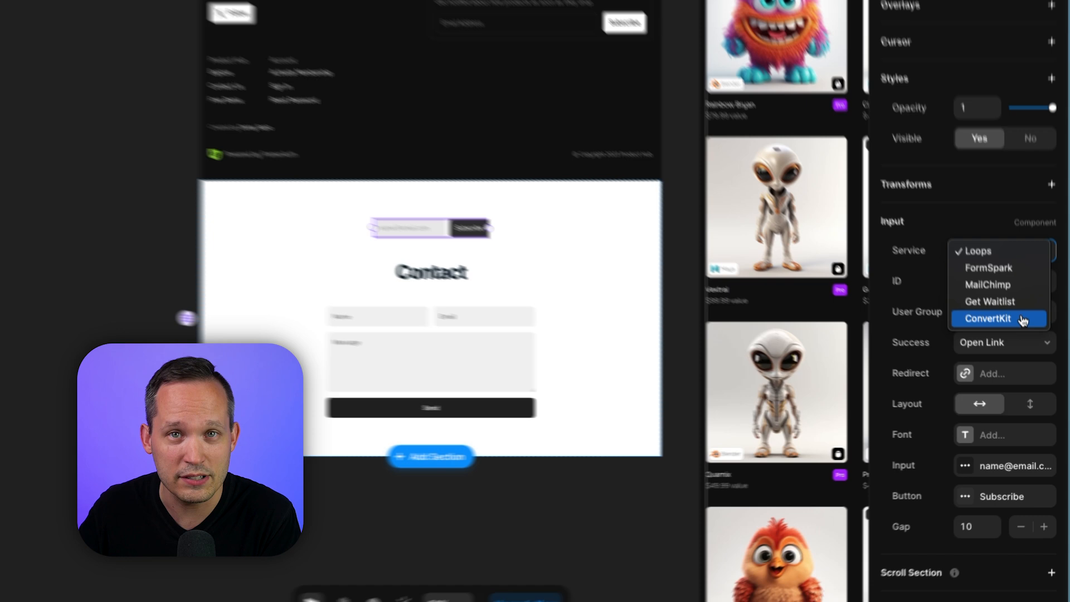
left_click(988, 268)
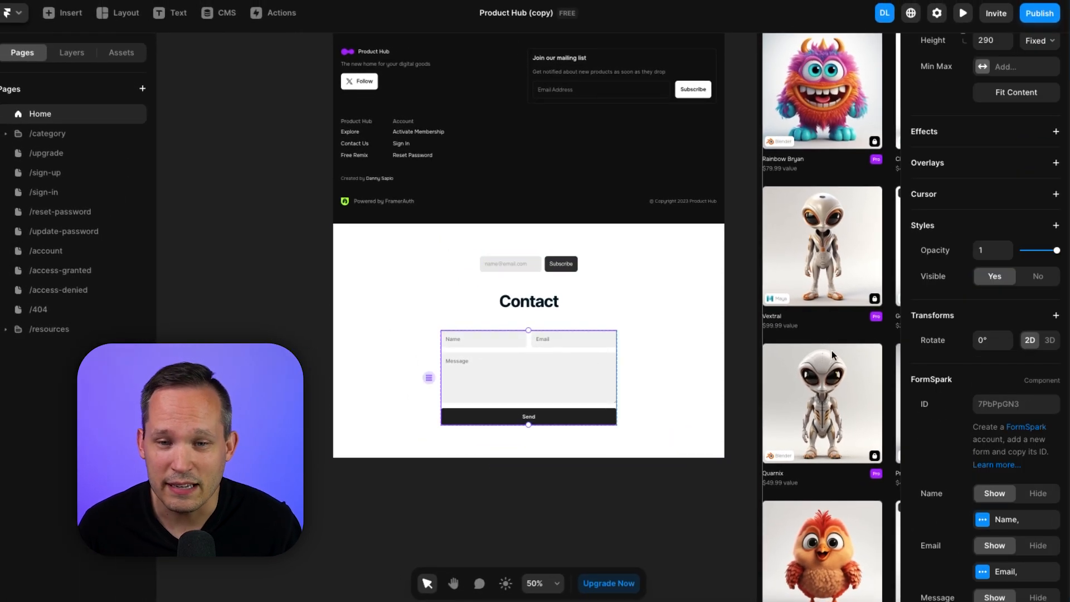
scroll("down", 3)
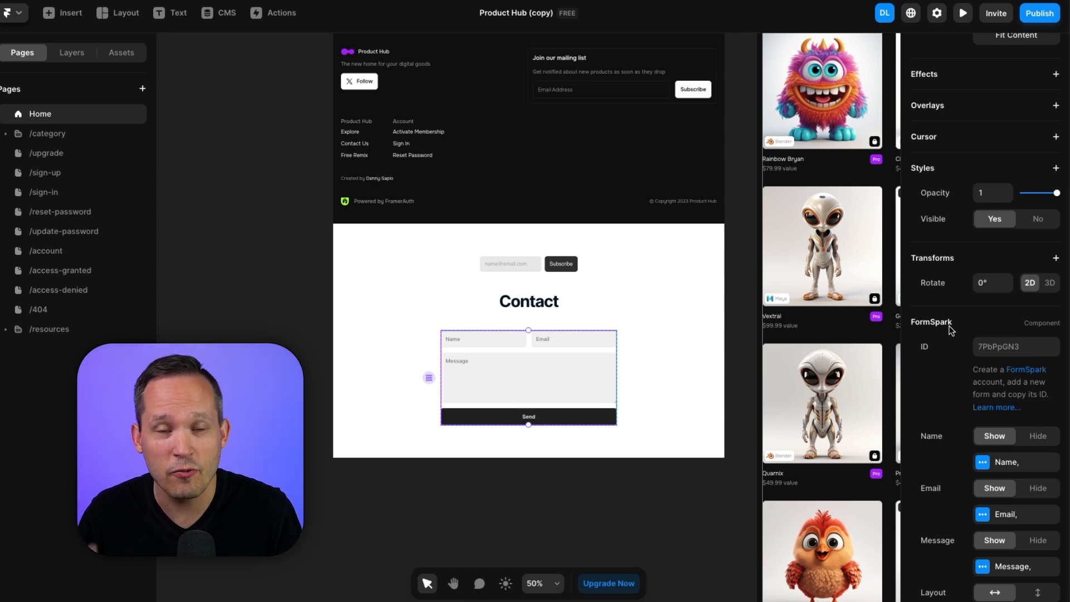
scroll("down", 3)
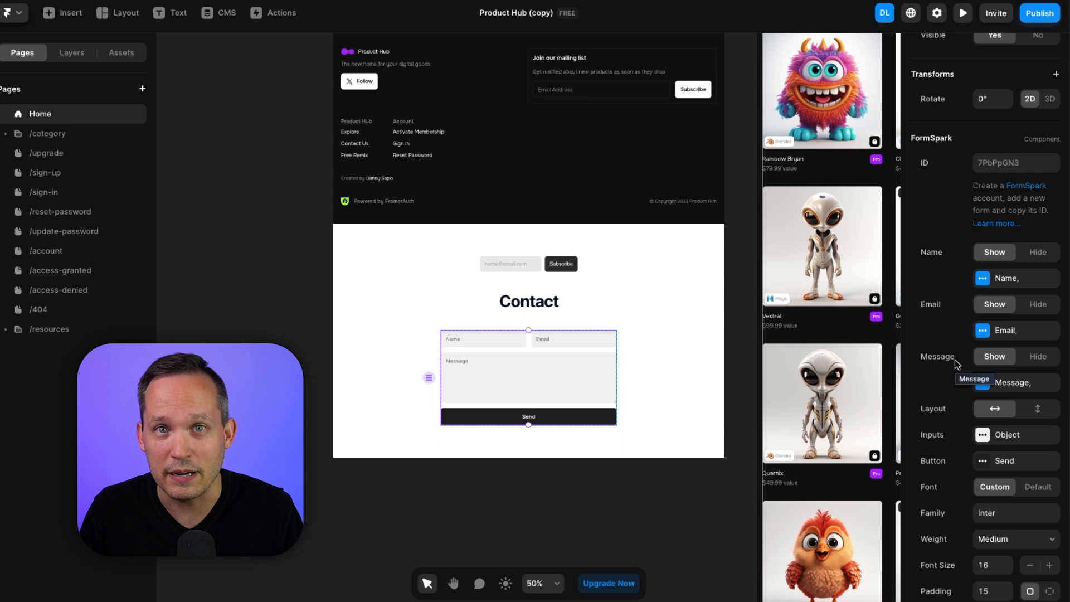
mouse_move(1006, 321)
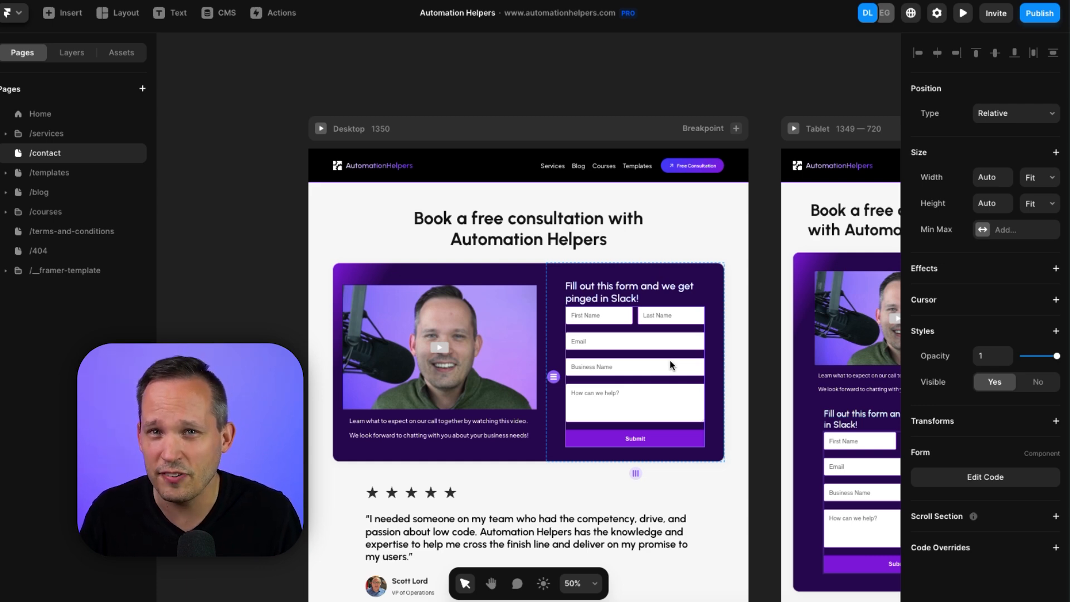
left_click(962, 13)
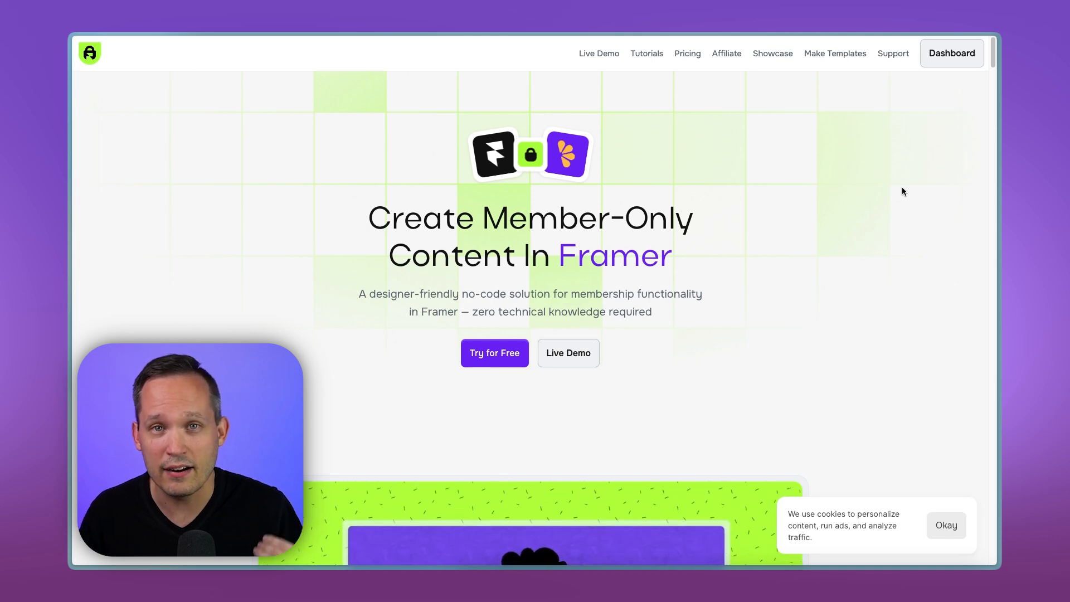
mouse_move(826, 175)
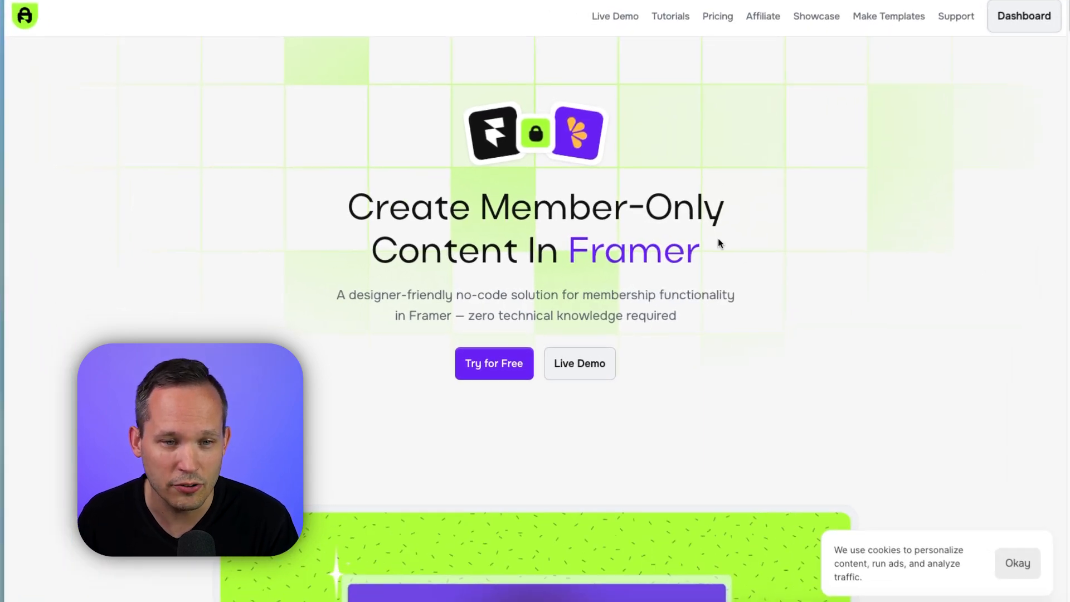
Read further down the FramerAuth member-only content page.
scroll("down", 3)
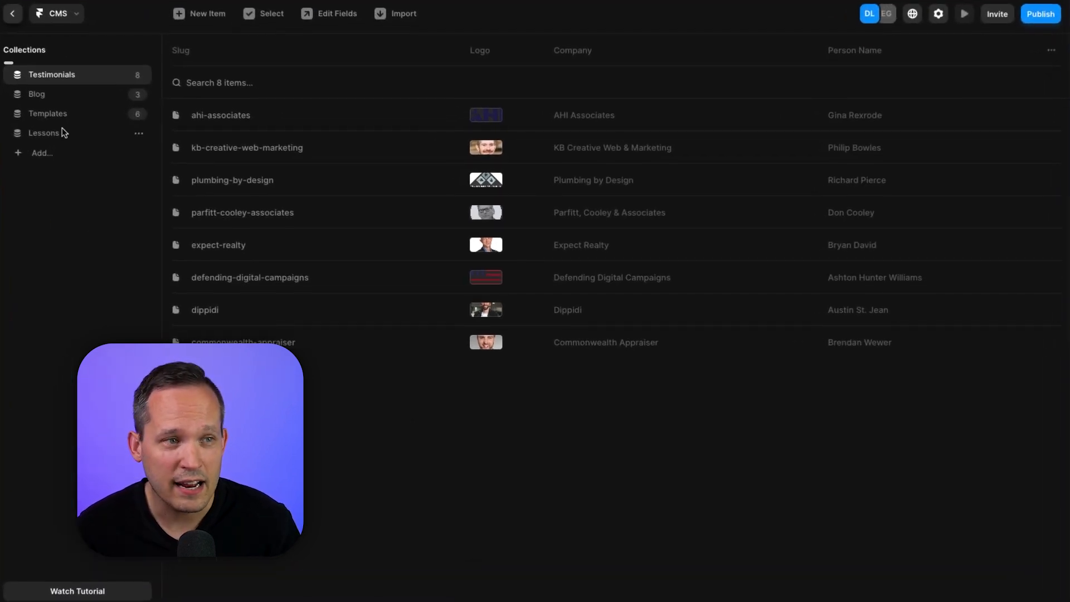
Browse the Blog, Templates and Lessons CMS collections and show the Lessons field list.
left_click(35, 93)
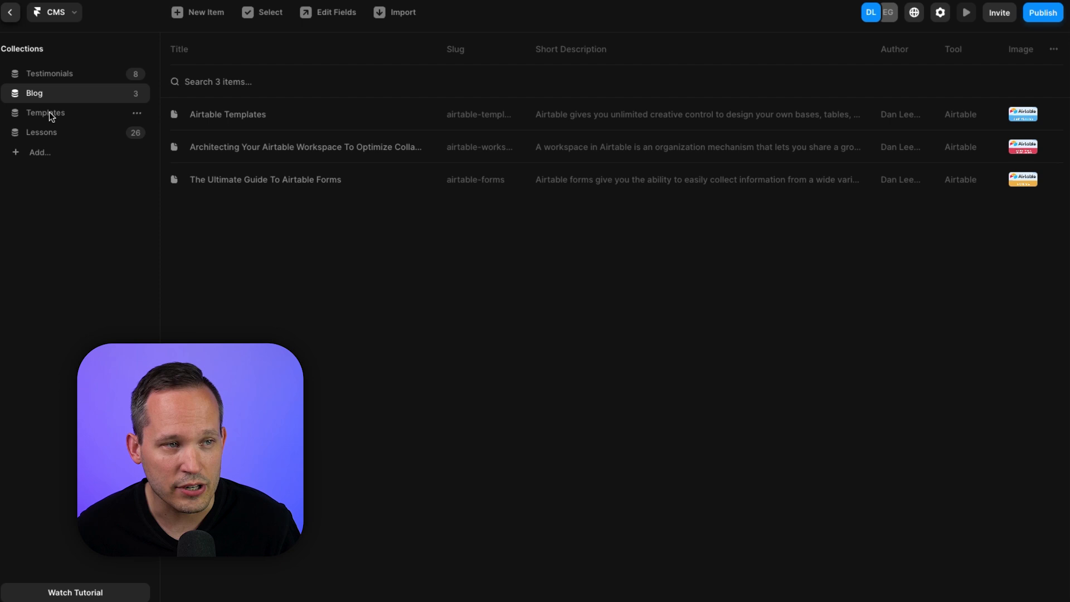
left_click(45, 113)
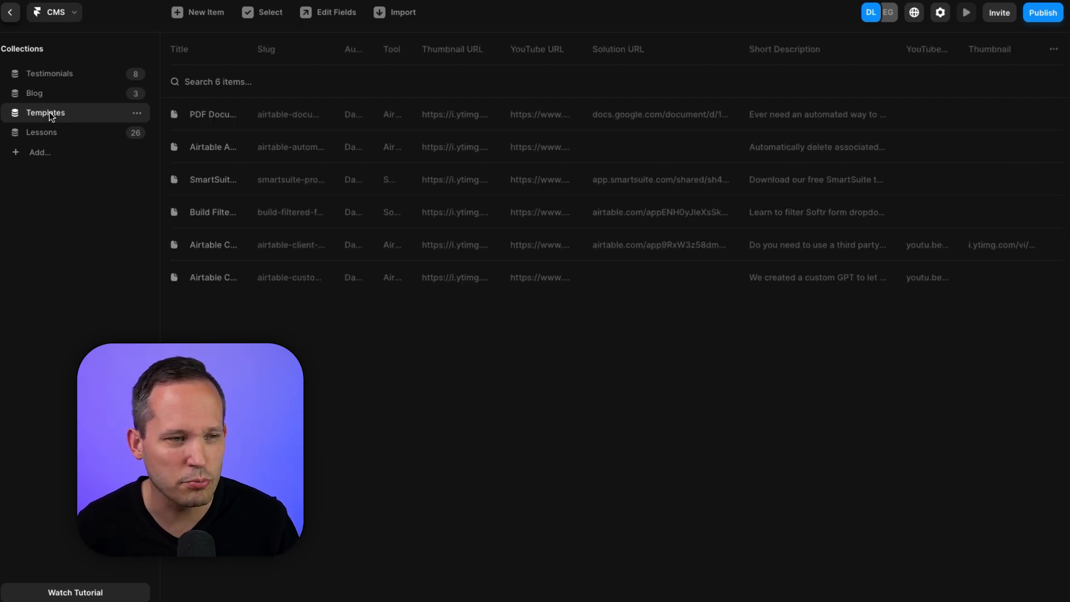
left_click(34, 93)
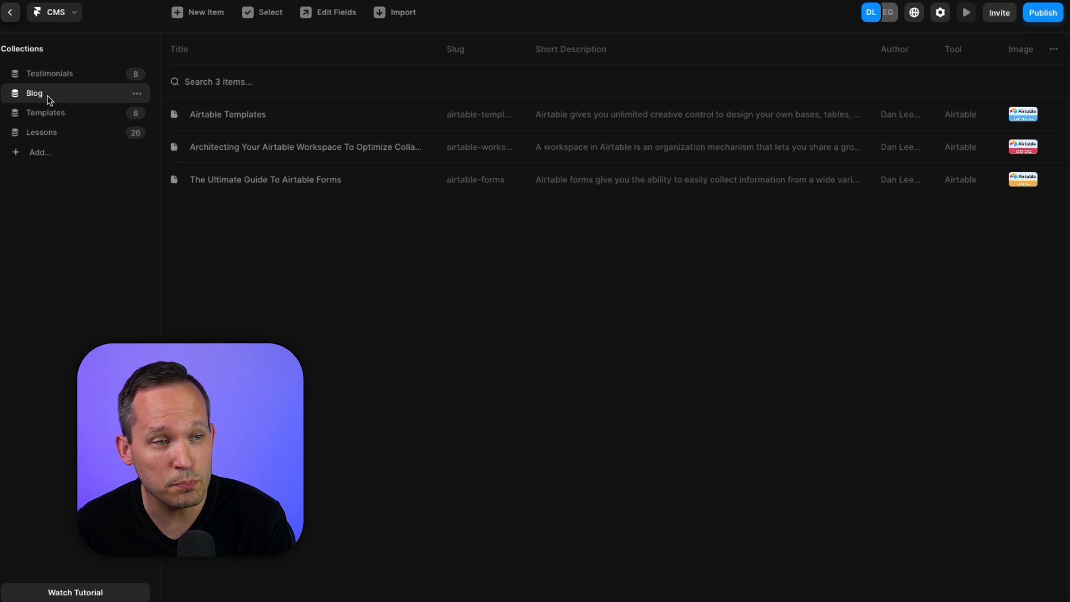
left_click(42, 131)
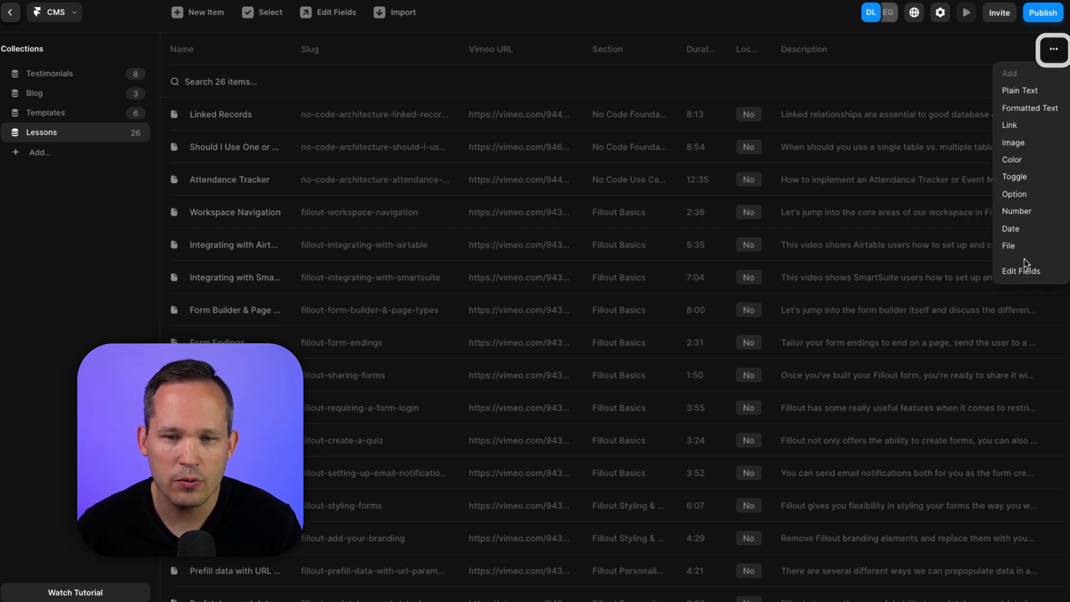
left_click(1022, 271)
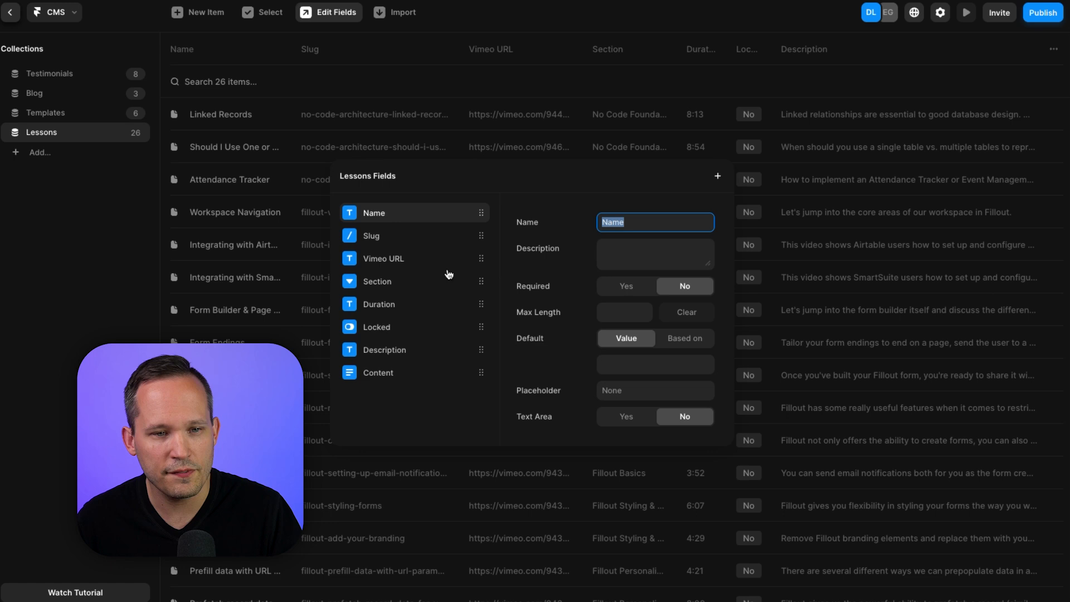
mouse_move(663, 242)
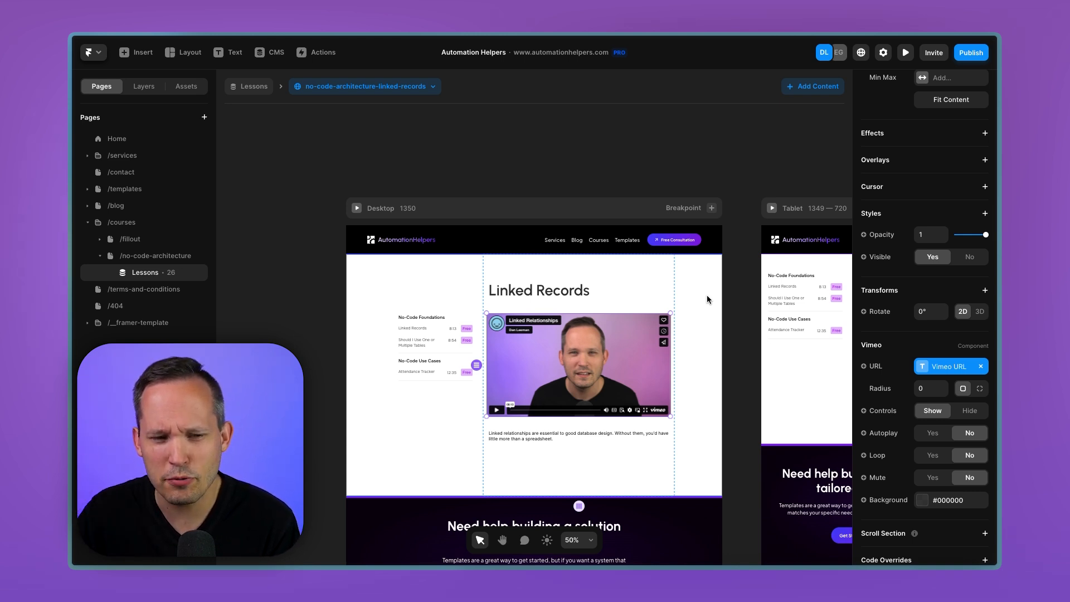
mouse_move(627, 382)
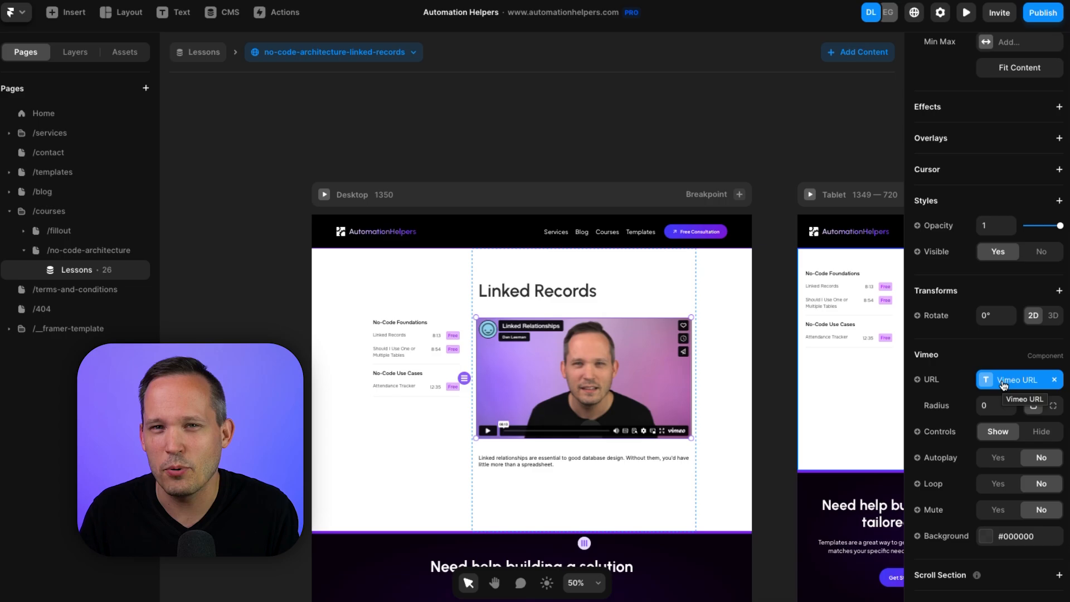
Inspect the Linked Records lesson video's binding to the Vimeo URL field.
left_click(220, 12)
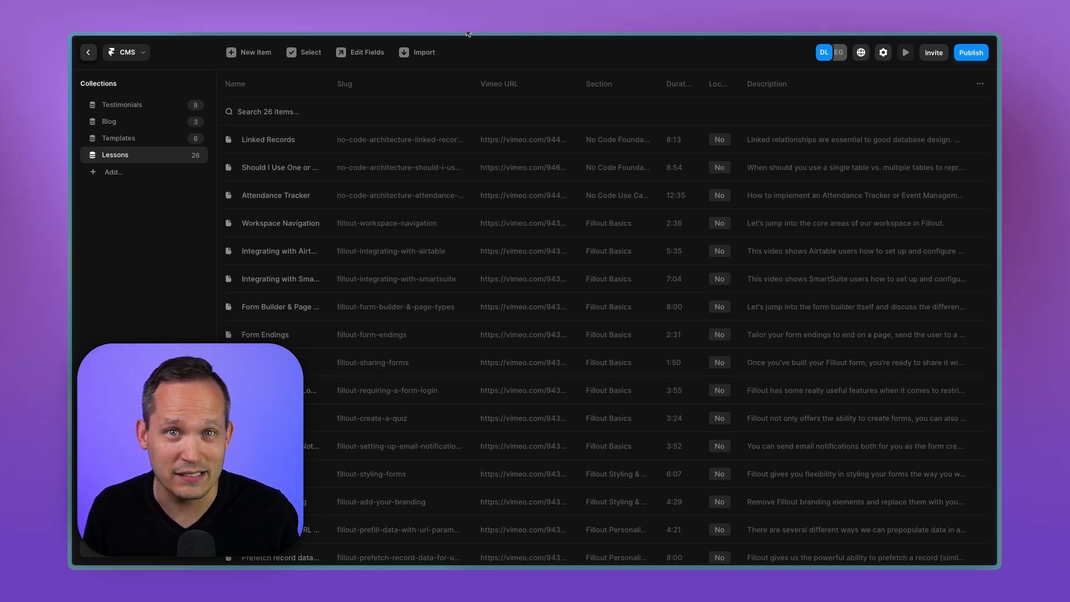
Leave the CSV import prompt and show the Vimeo Videos spreadsheet in Google Sheets.
left_click(417, 52)
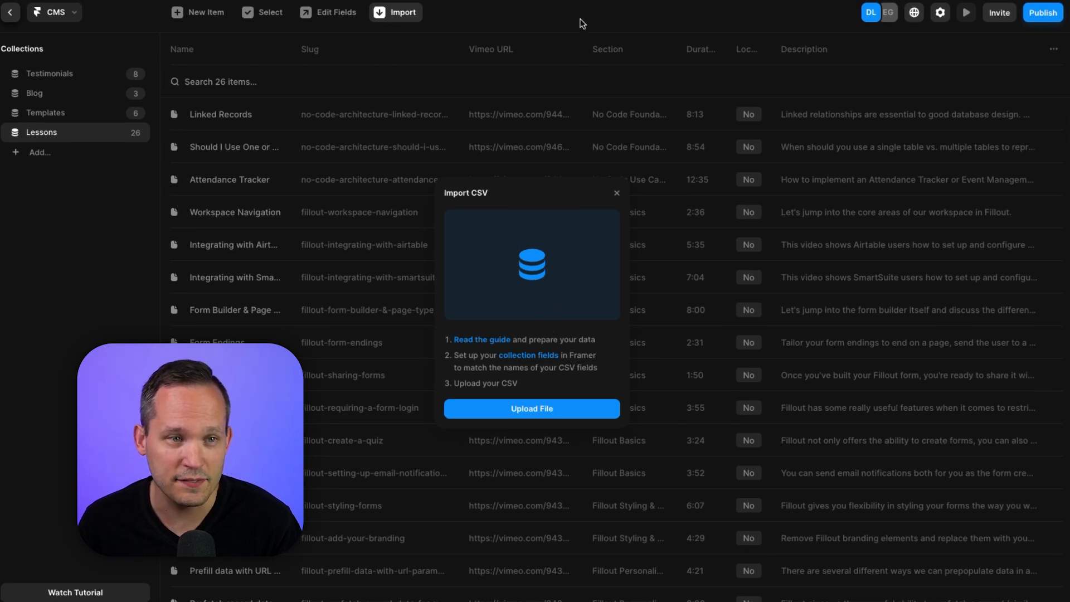
left_click(617, 193)
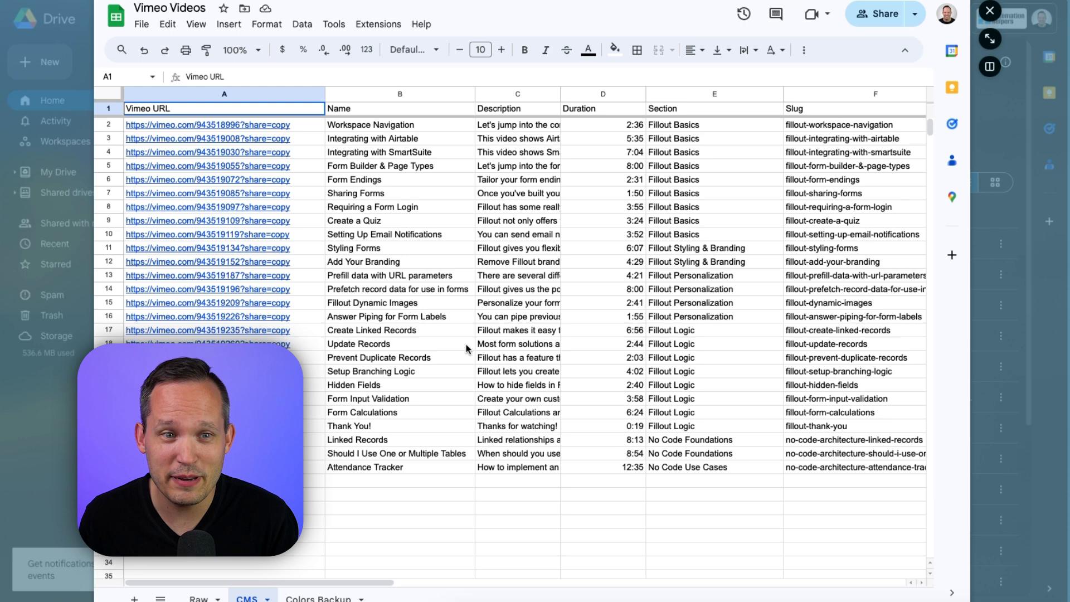
mouse_move(570, 154)
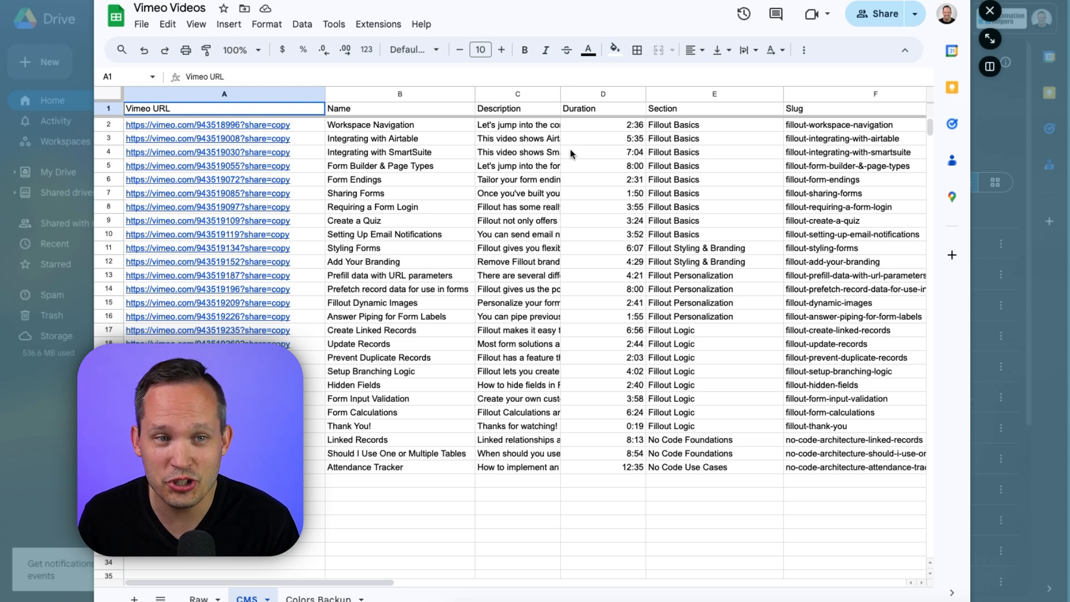
mouse_move(626, 144)
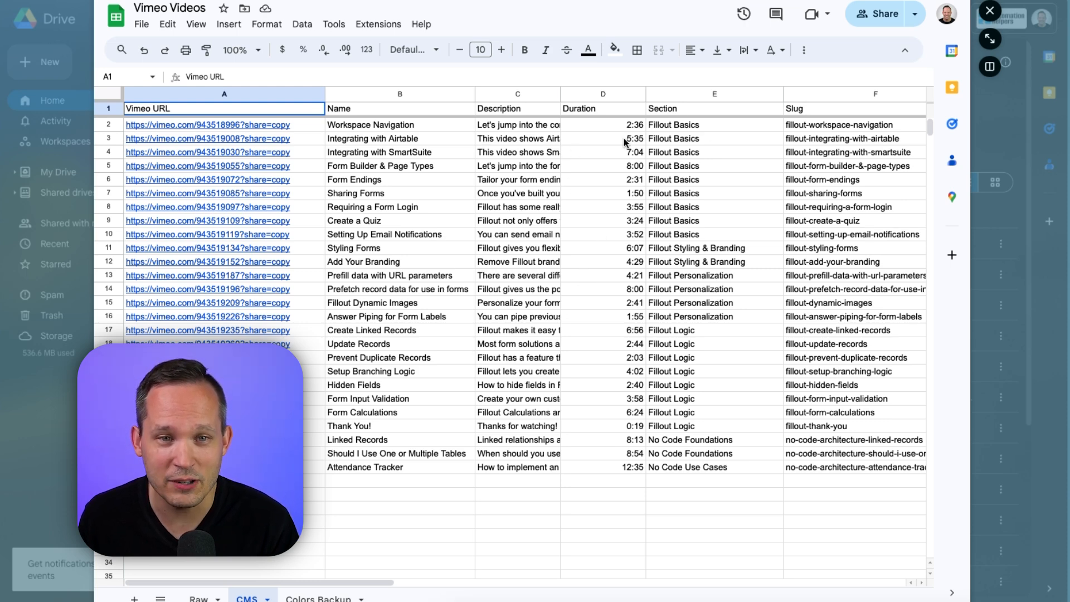
mouse_move(749, 229)
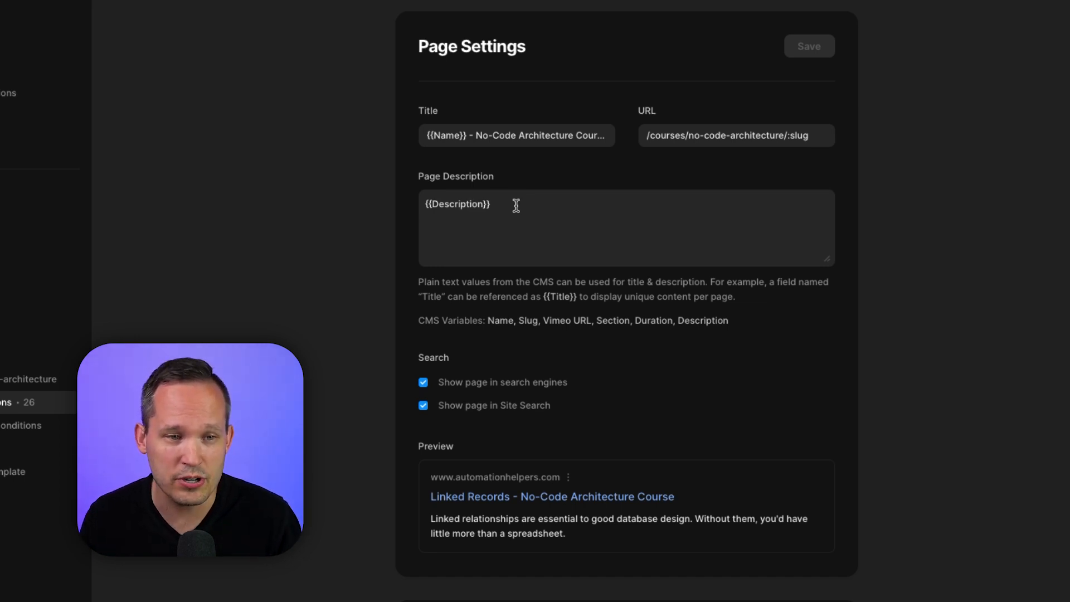
Look over the Page Settings SEO title and description fields bound to CMS variables.
double_click(457, 203)
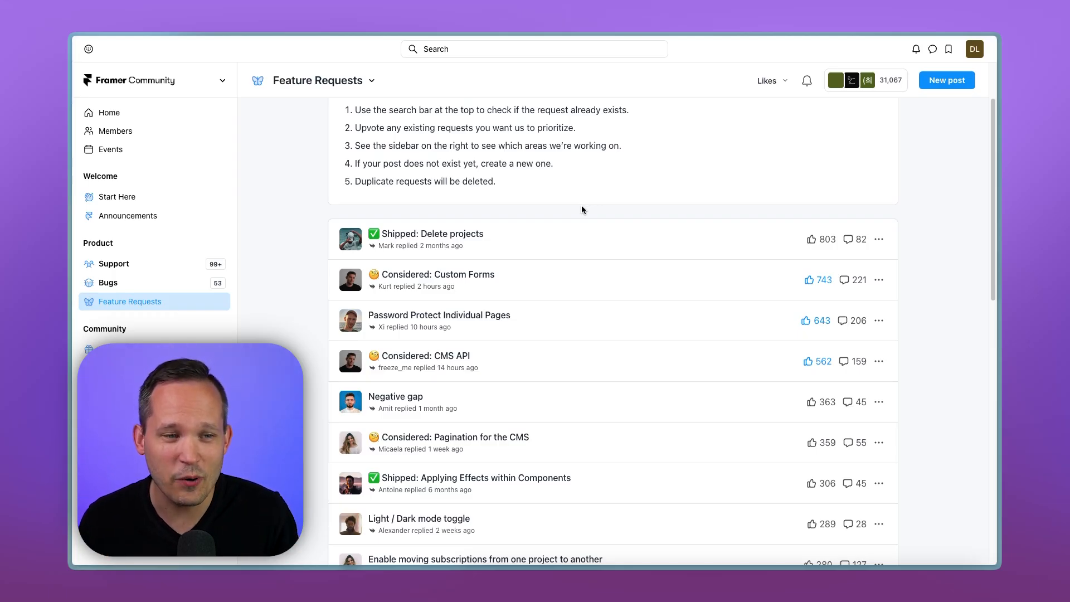
Scroll the Framer Community Feature Requests list up and down.
scroll("up", 3)
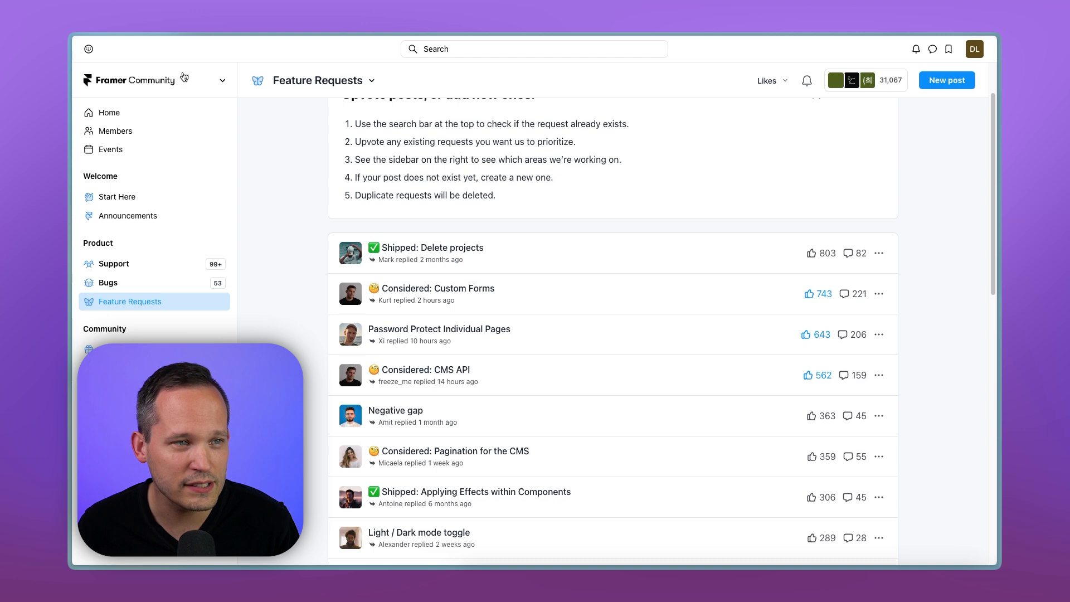
scroll("down", 3)
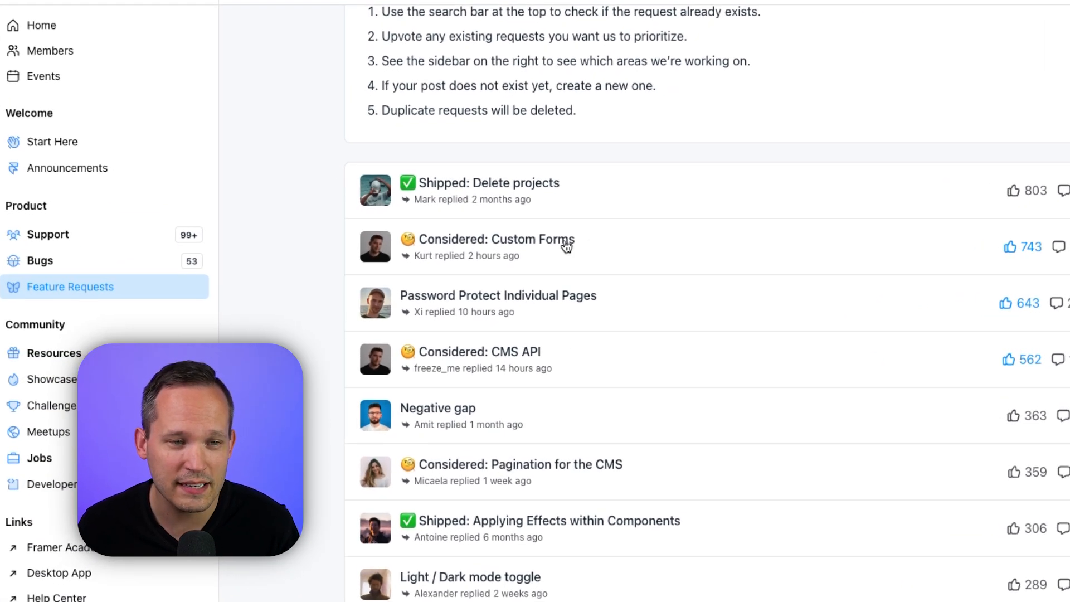
mouse_move(479, 308)
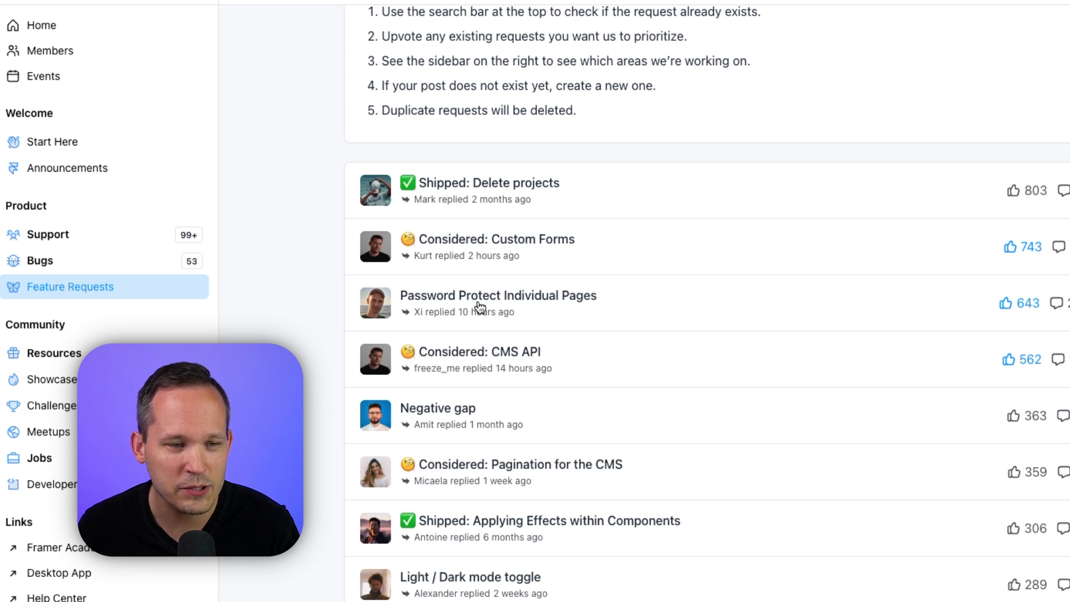
mouse_move(528, 362)
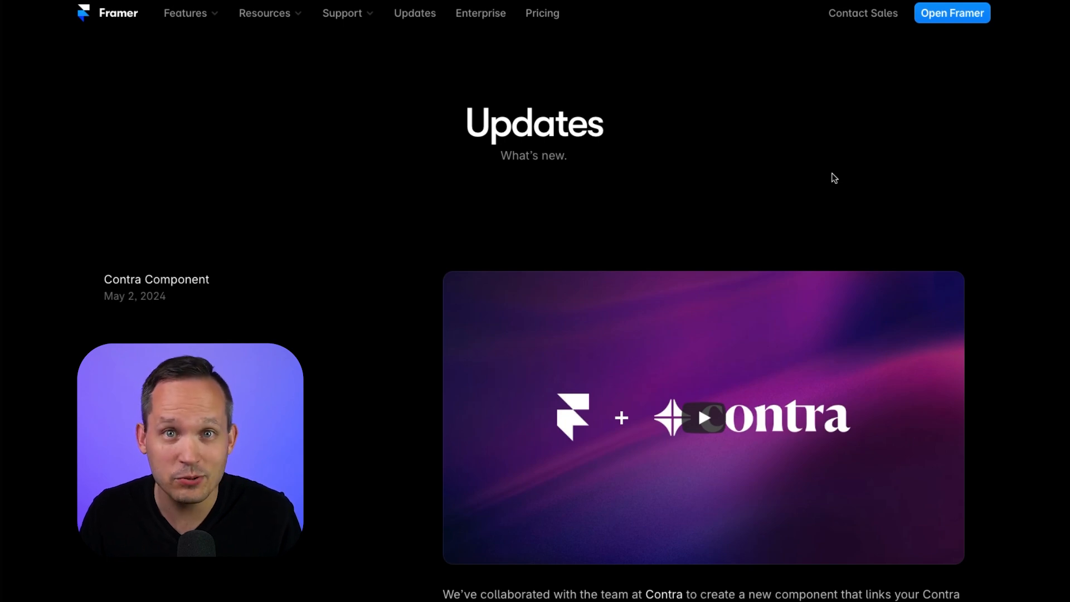
Scroll down through the Framer Updates page and homepage feature sections on masking and canvas.
scroll("down", 3)
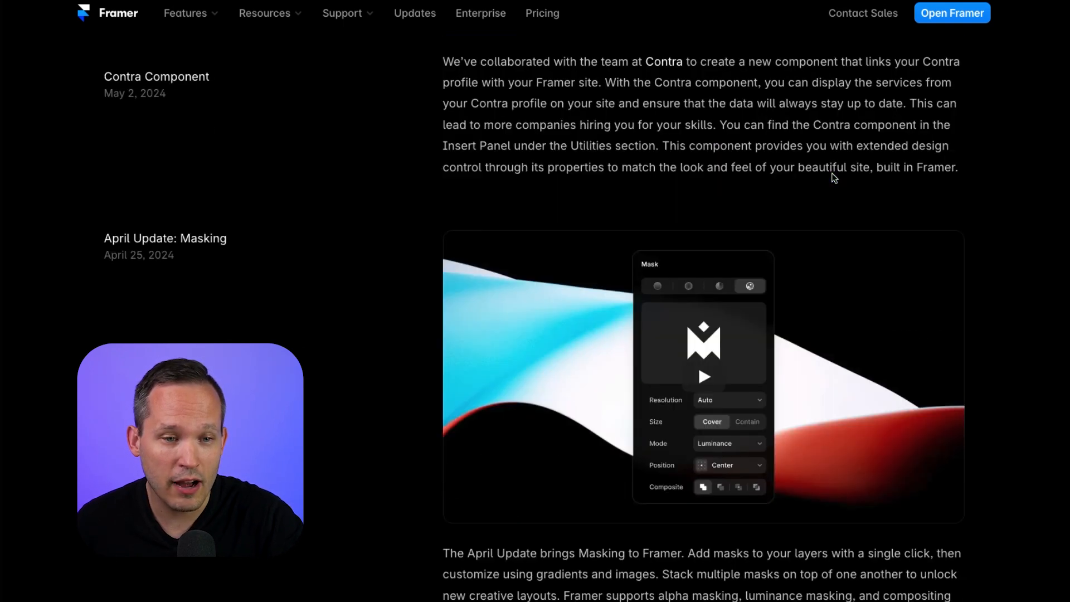
scroll("down", 3)
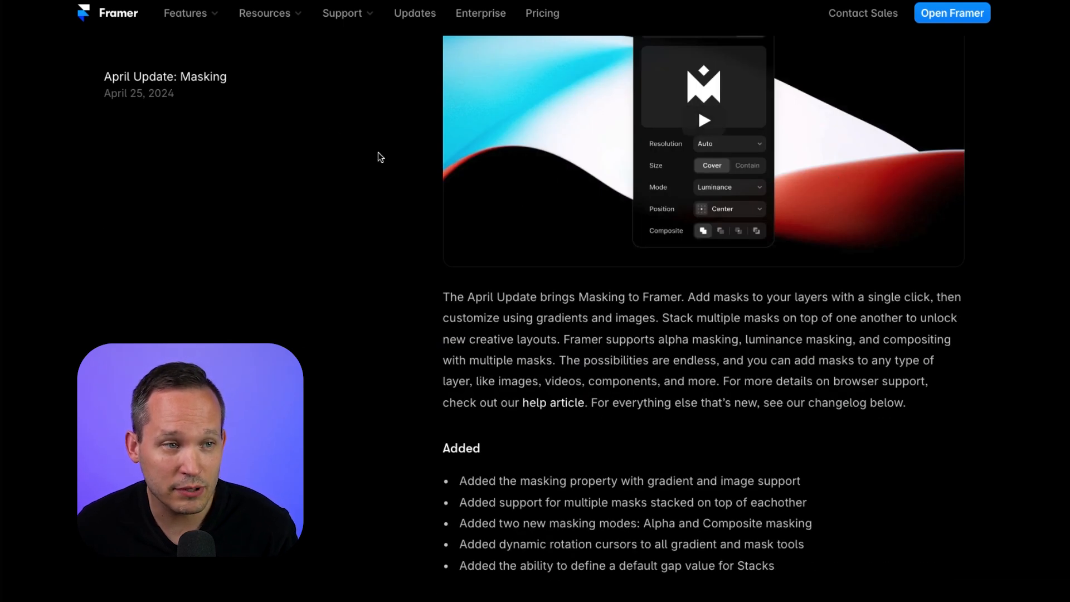
scroll("down", 3)
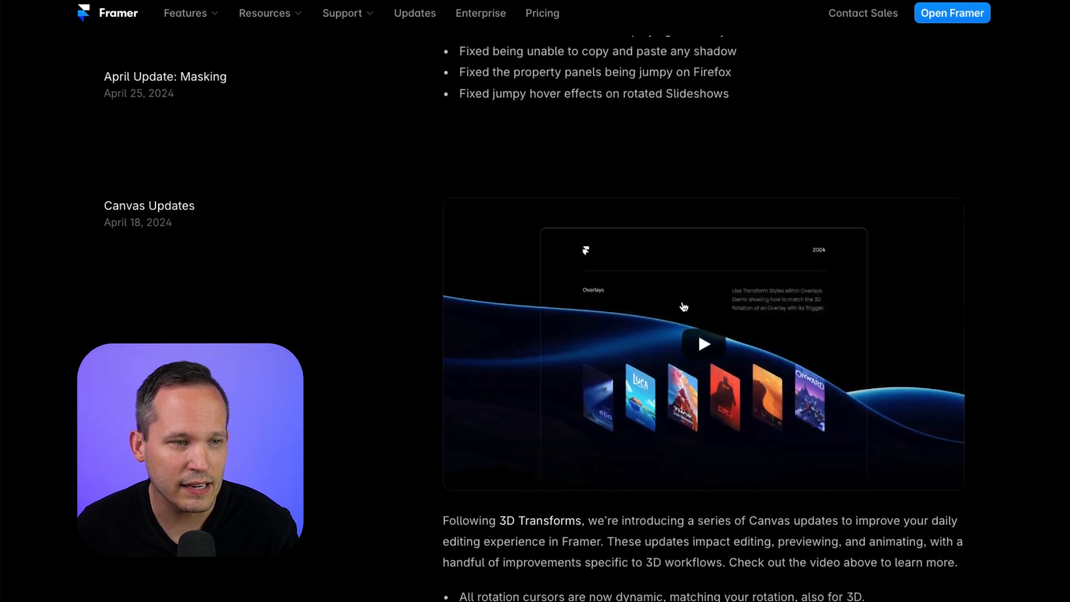
scroll("down", 3)
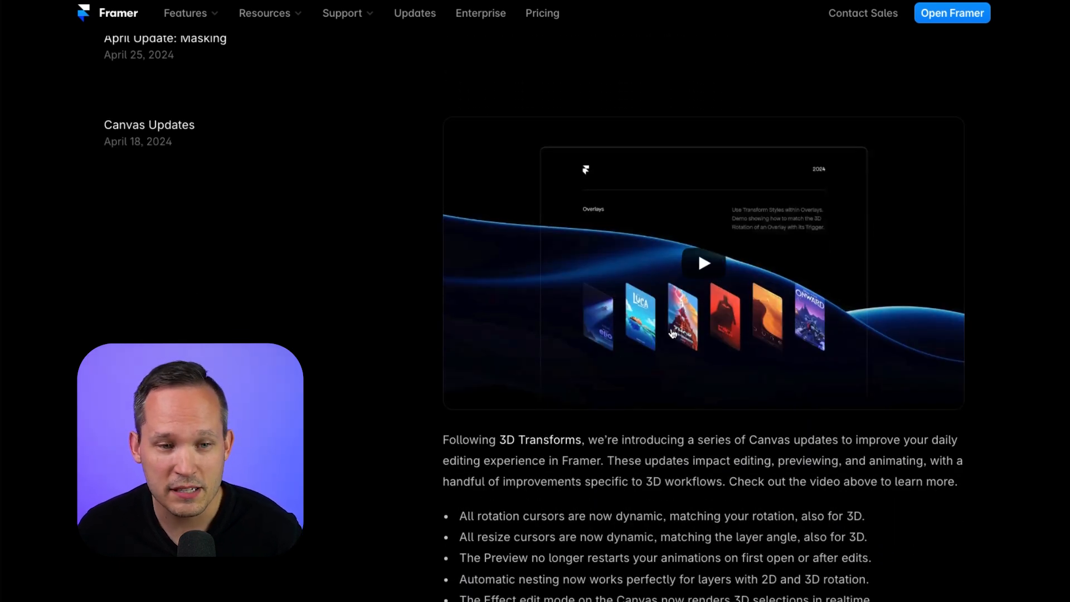
scroll("down", 3)
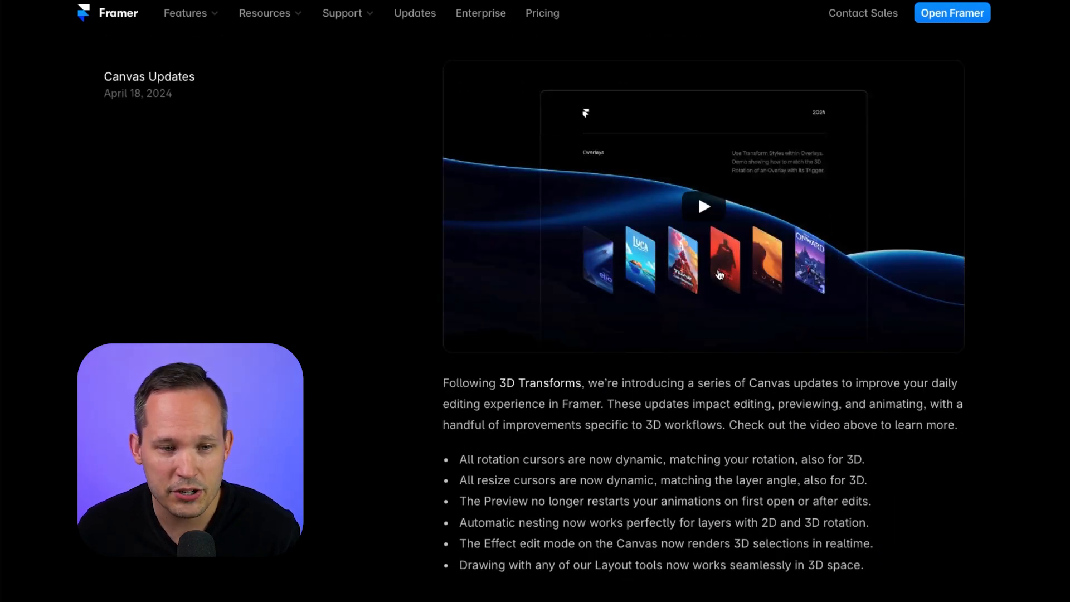
scroll("down", 3)
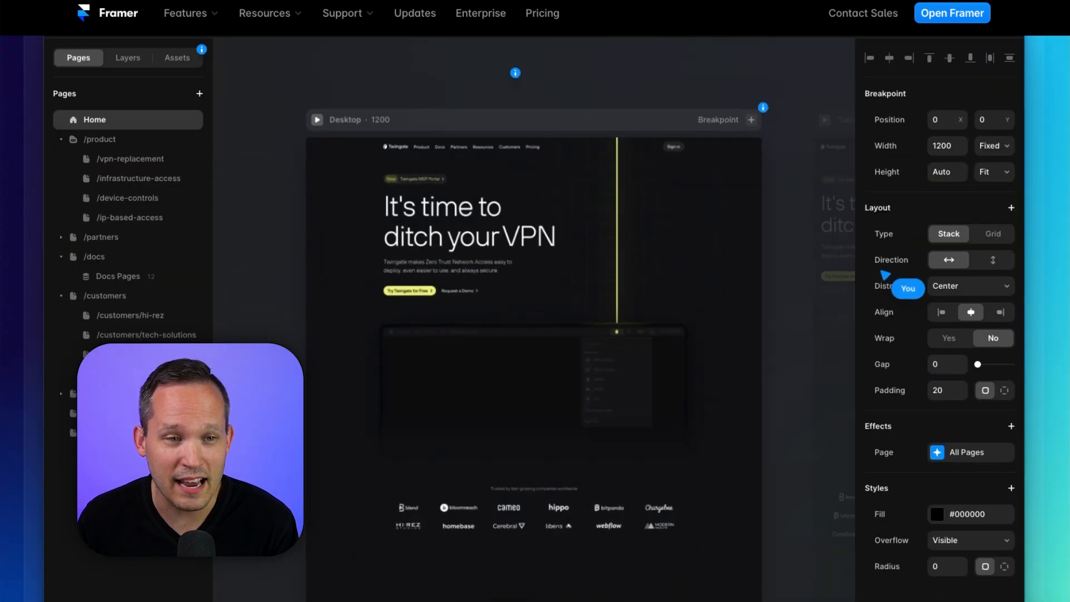
scroll("down", 3)
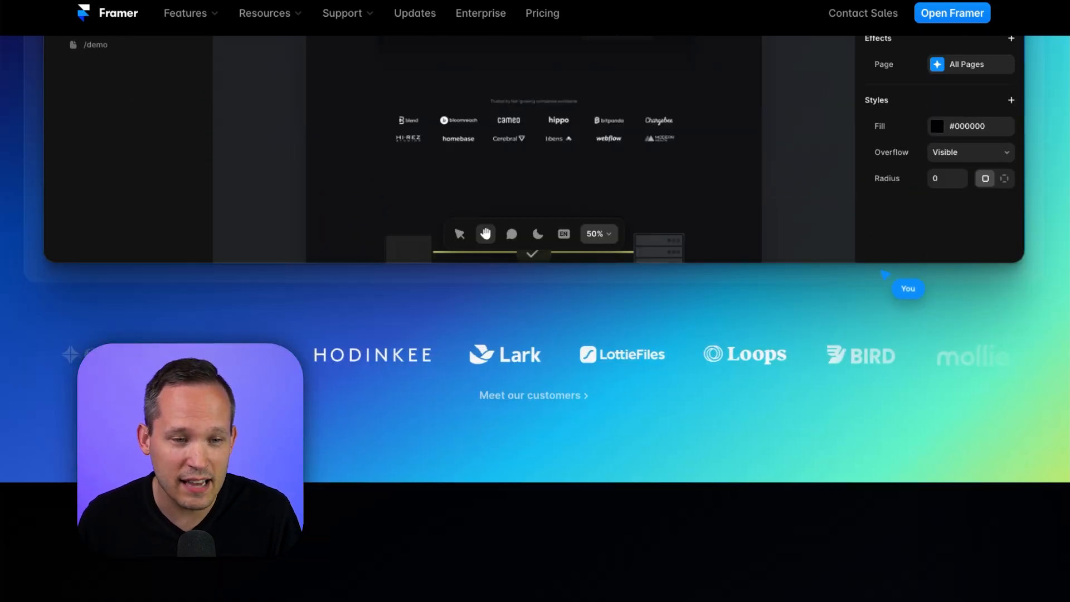
scroll("down", 3)
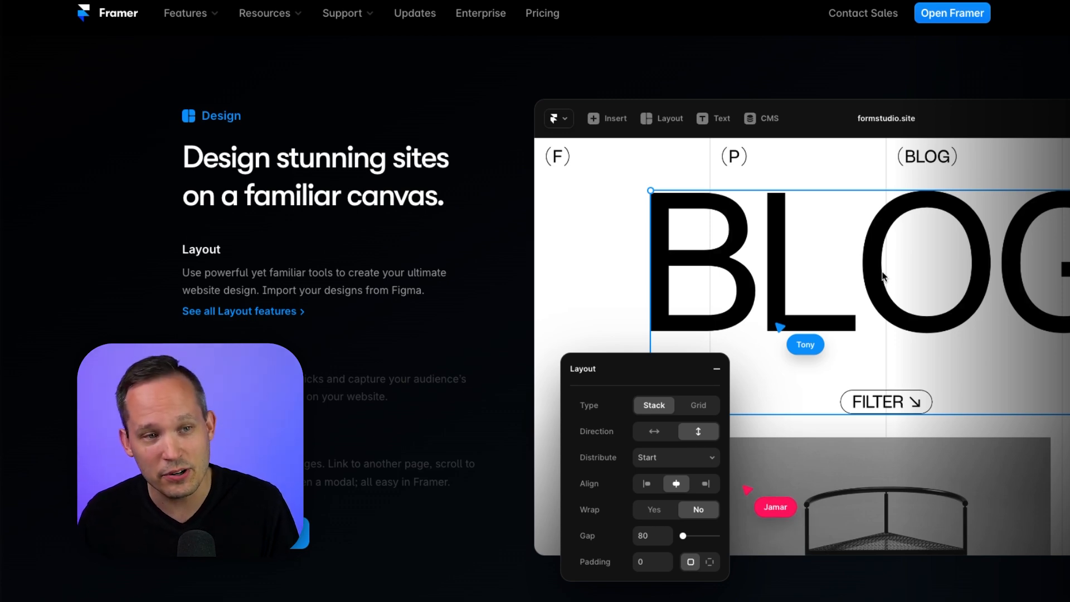
scroll("down", 3)
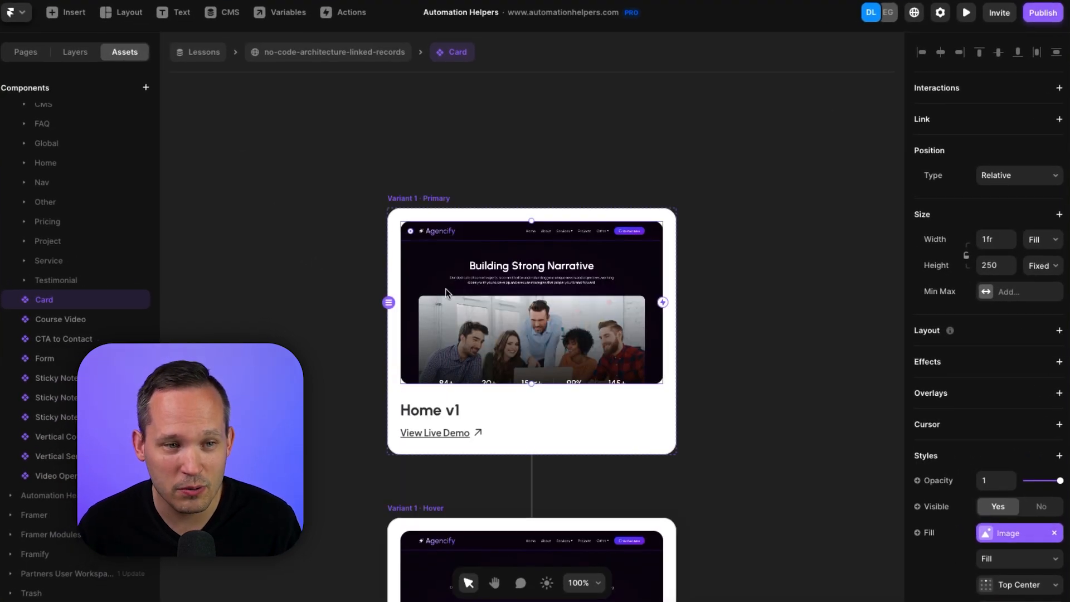
mouse_move(516, 346)
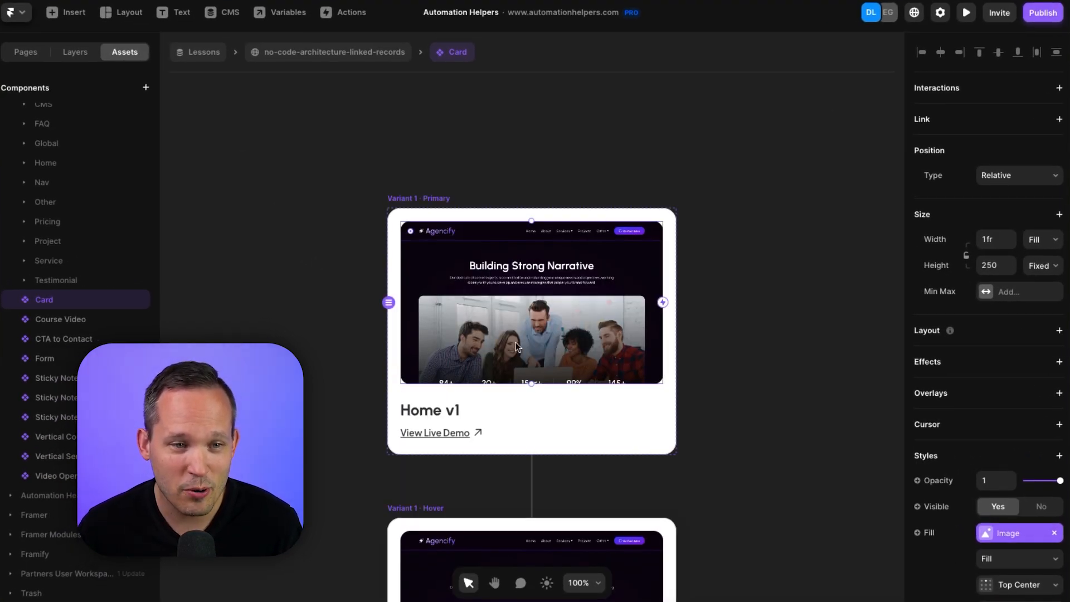
Select the Home page in Pages and launch the Automation Helpers live site preview.
scroll("up", 3)
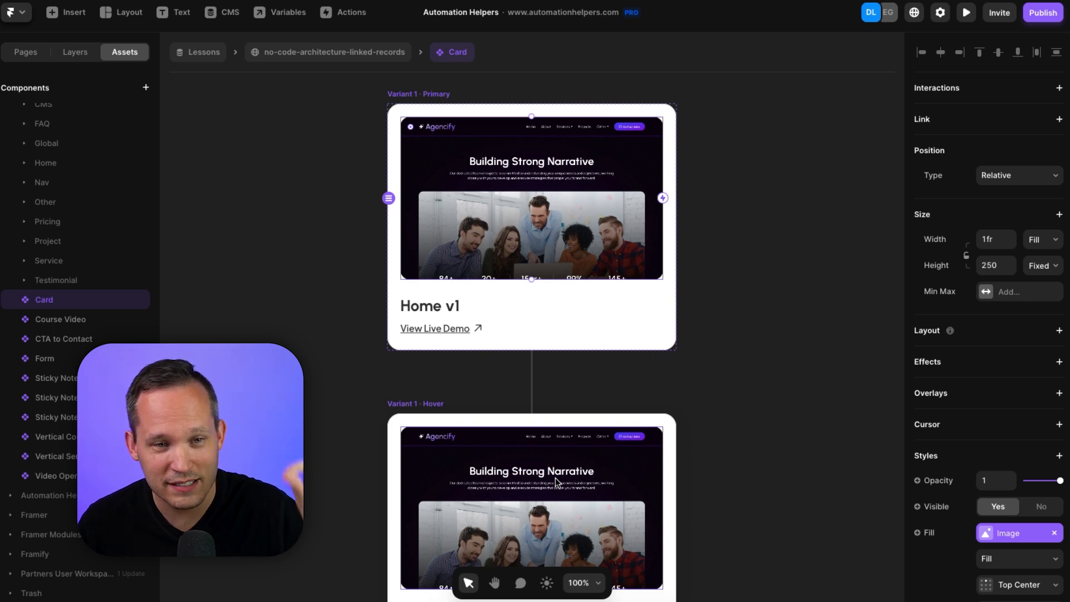
mouse_move(515, 362)
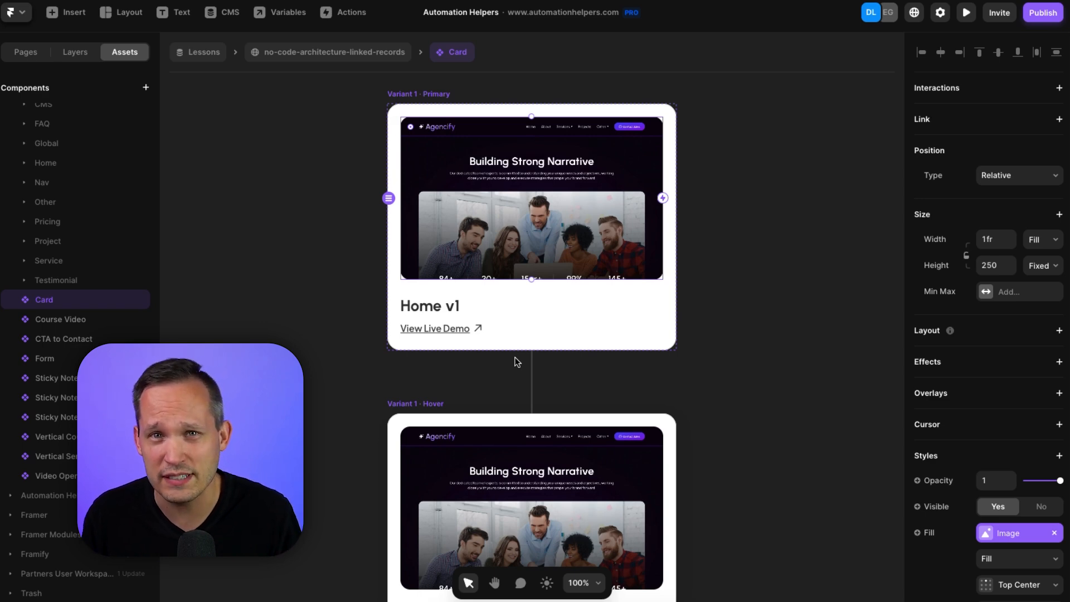
left_click(26, 53)
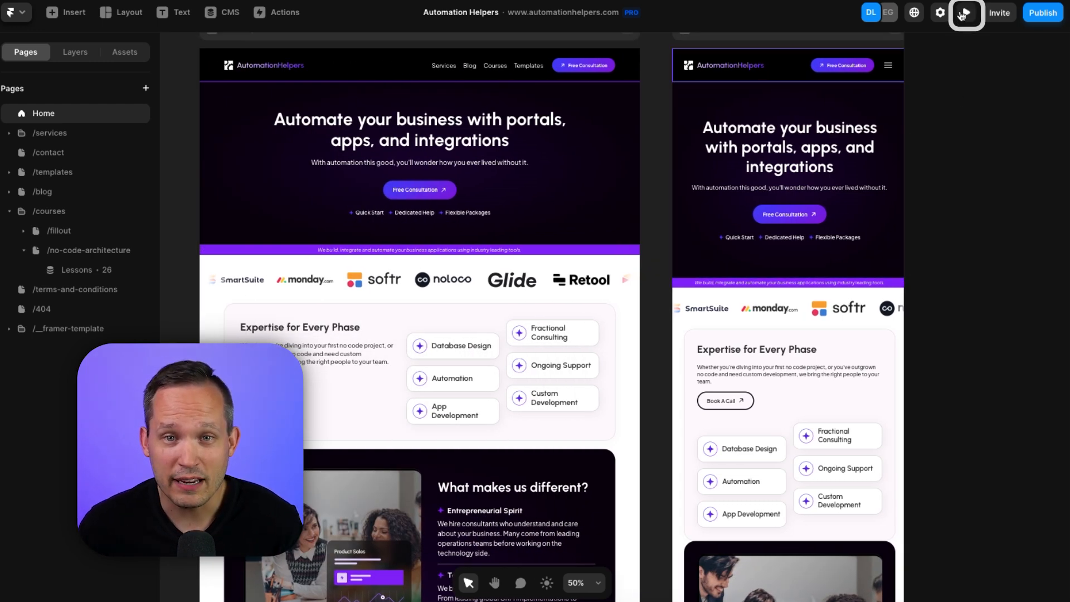
left_click(967, 13)
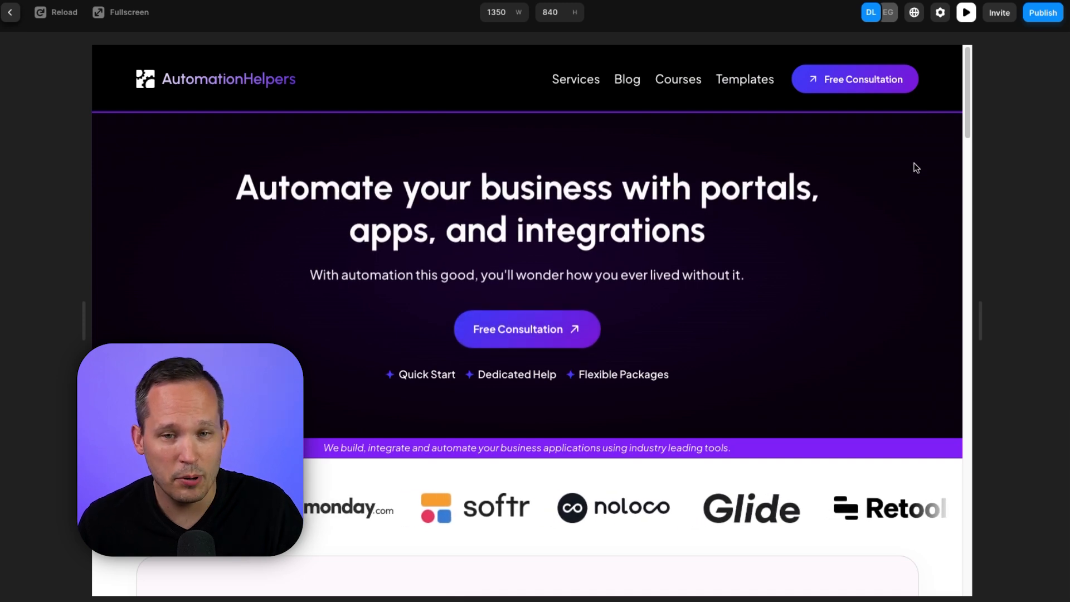